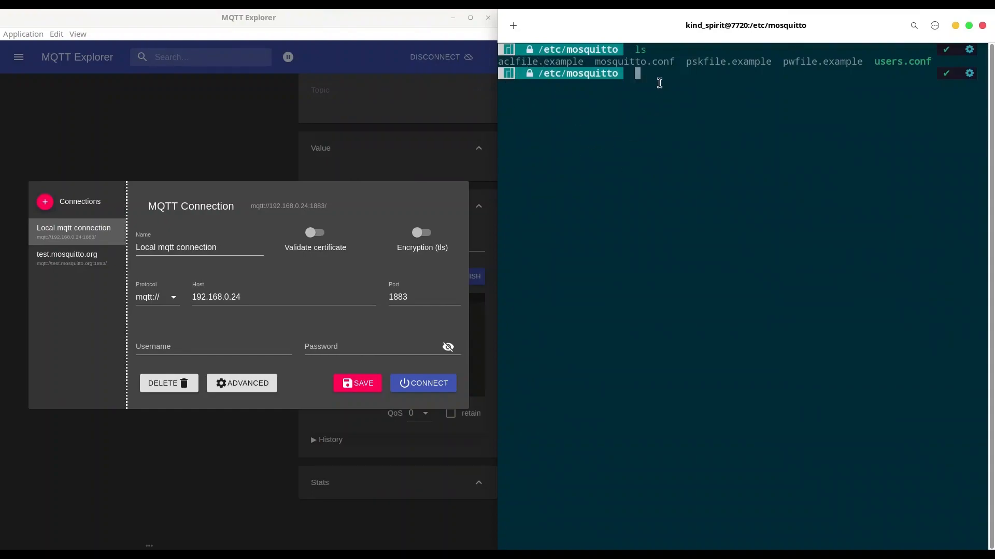
# Step: Print the example ACL file and highlight the $SYS/# and foo/bar topic rules
pyautogui.write('sudo cat ./users.conf')
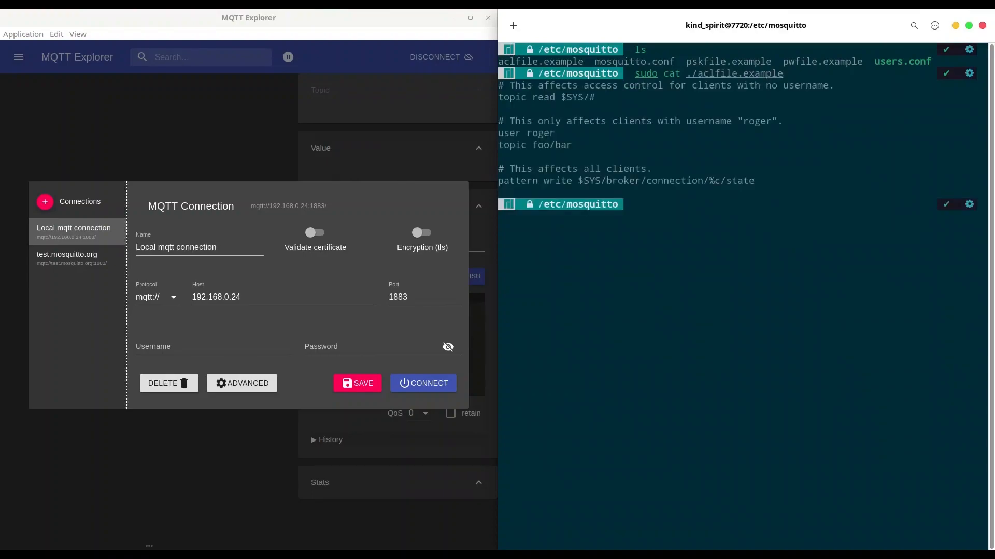
pyautogui.moveTo(806, 134)
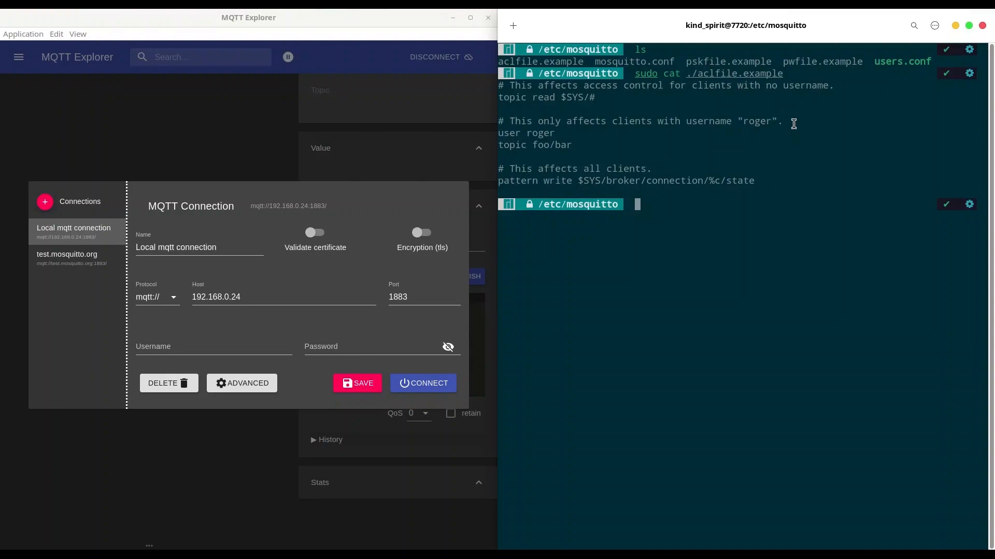
pyautogui.moveTo(666, 113)
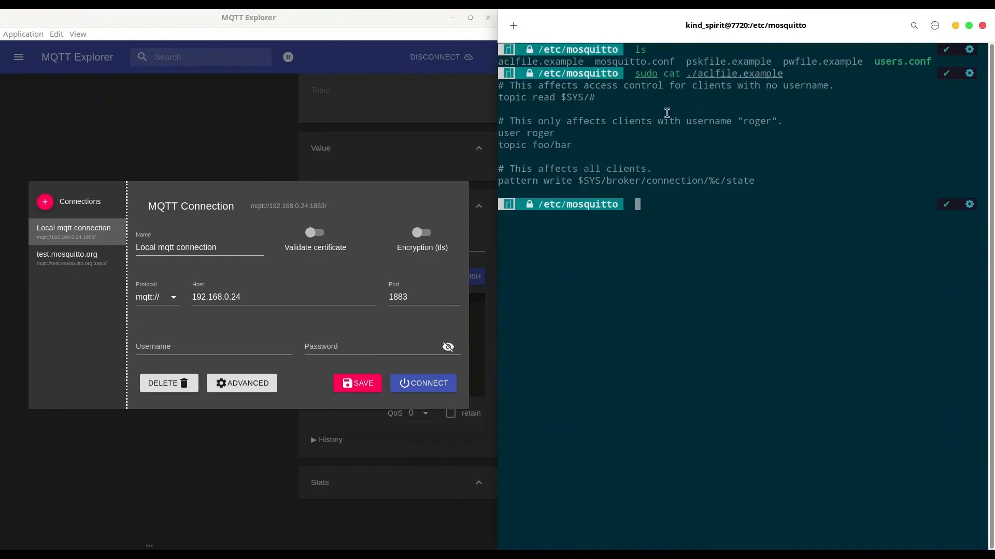
pyautogui.moveTo(534, 97)
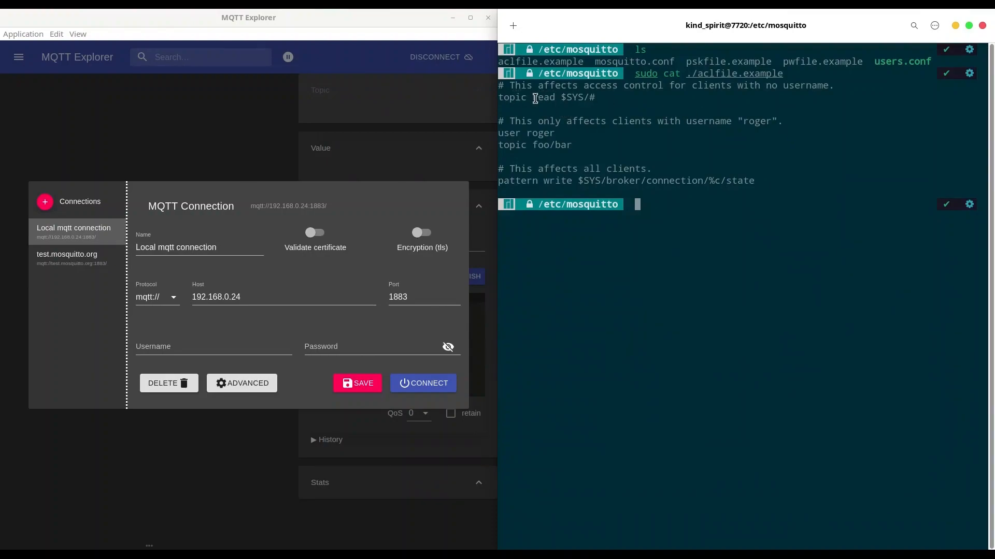
pyautogui.doubleClick(575, 97)
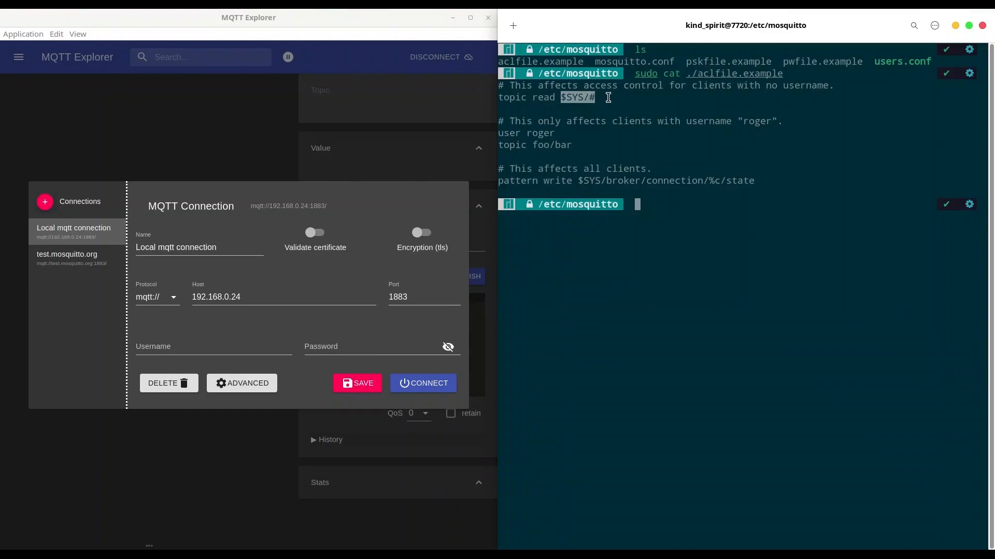
pyautogui.moveTo(569, 136)
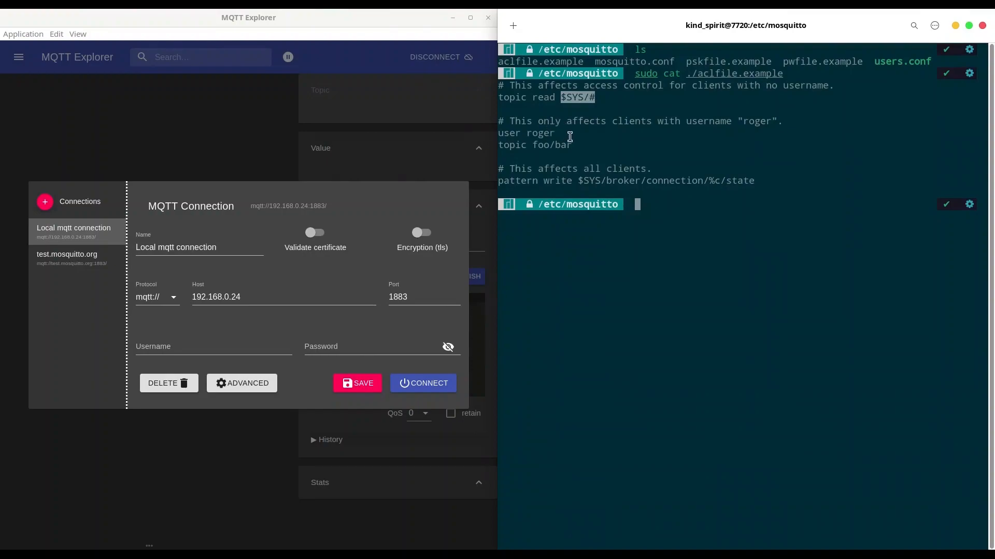
pyautogui.moveTo(553, 131)
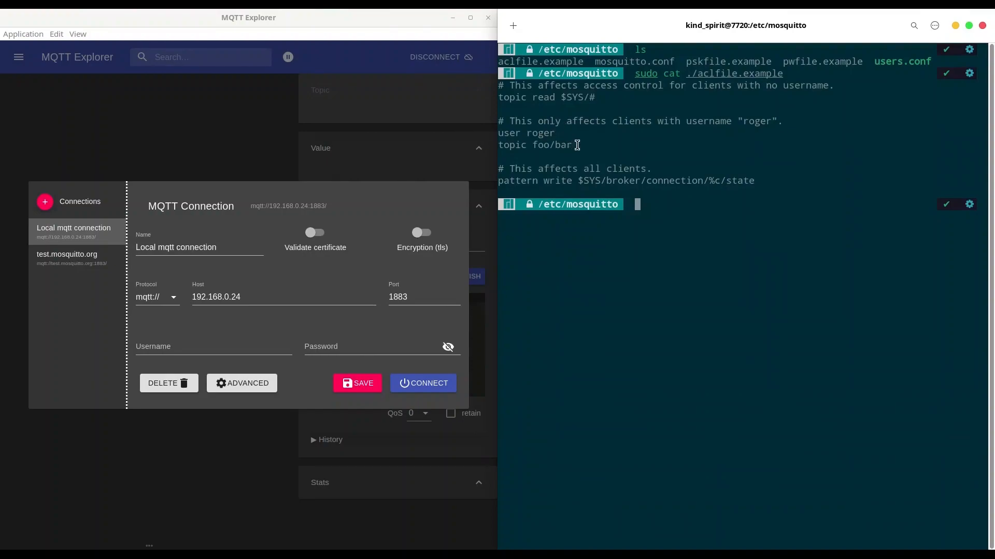
pyautogui.doubleClick(553, 145)
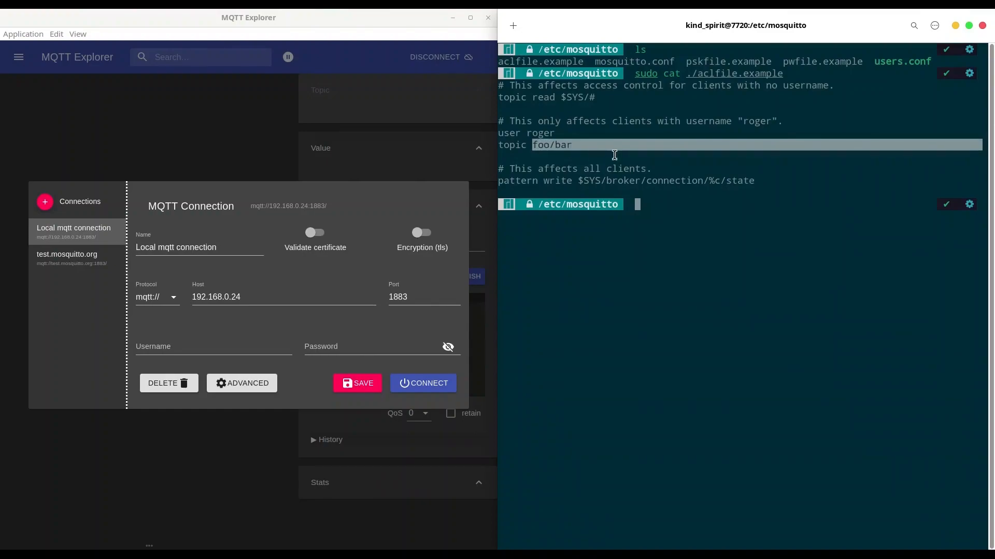
pyautogui.moveTo(525, 184)
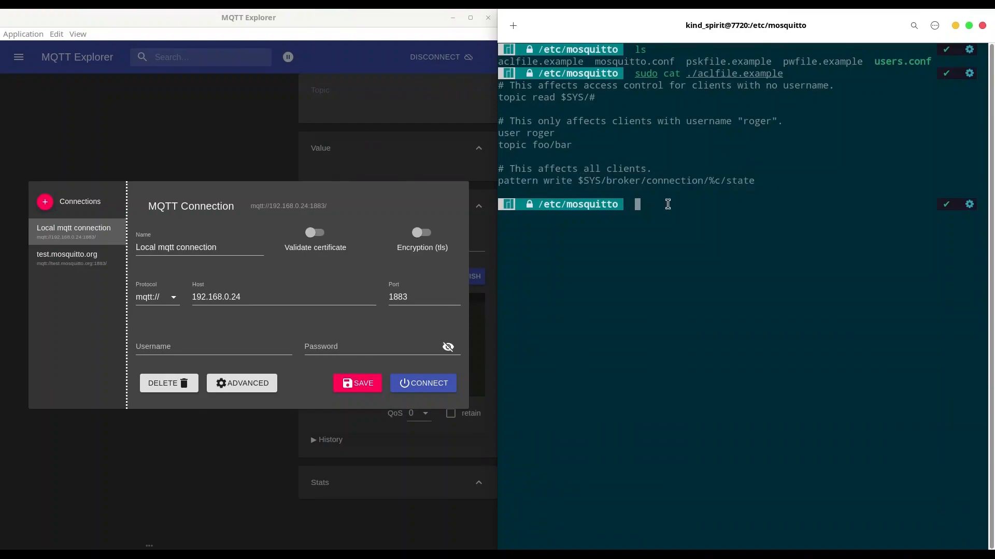
# Step: Create aclfile.conf and add pattern rules letting everyone write and read main
pyautogui.write('sudo touch ./aclfile.conf')
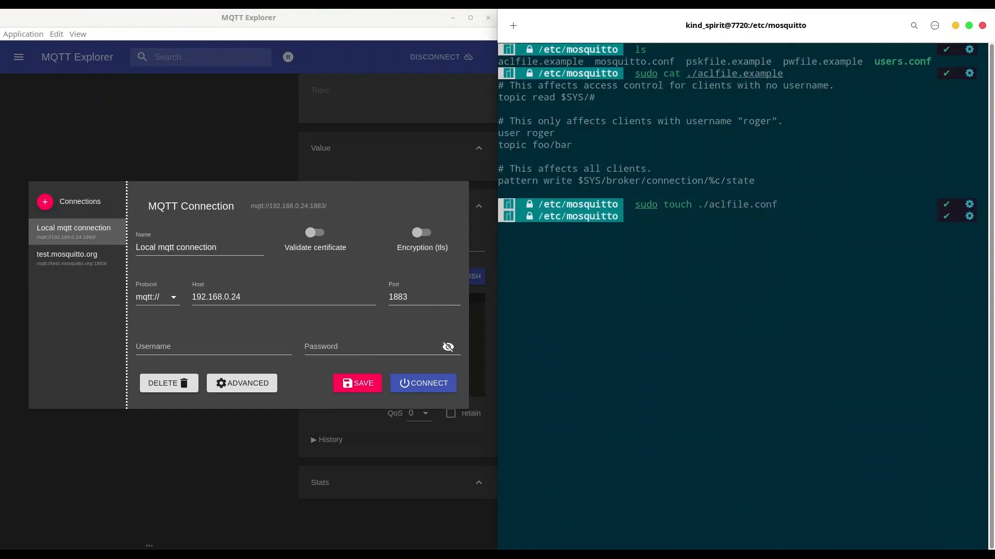
pyautogui.write('sudo nano ./mosquitto.conf')
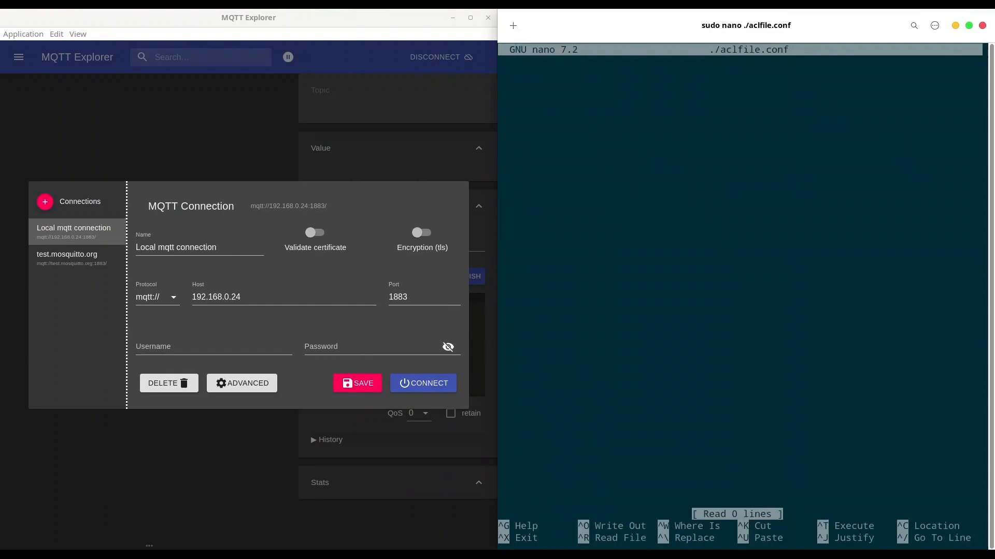
pyautogui.write('pat')
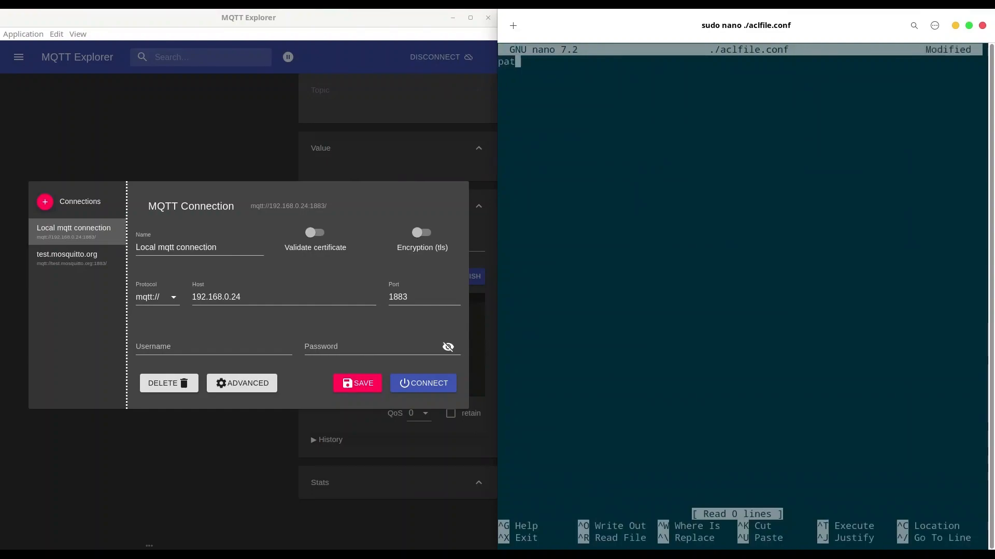
pyautogui.write('tern')
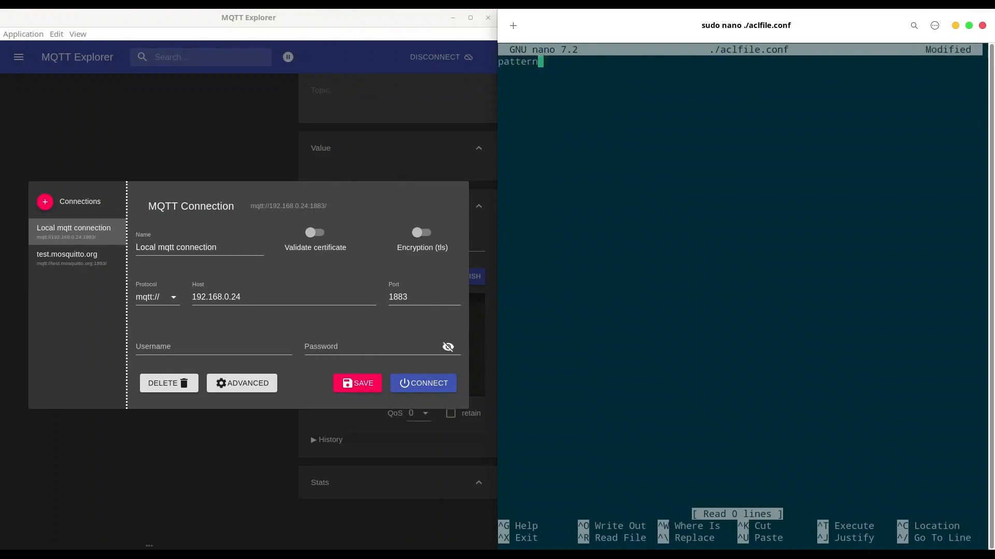
pyautogui.write('write main')
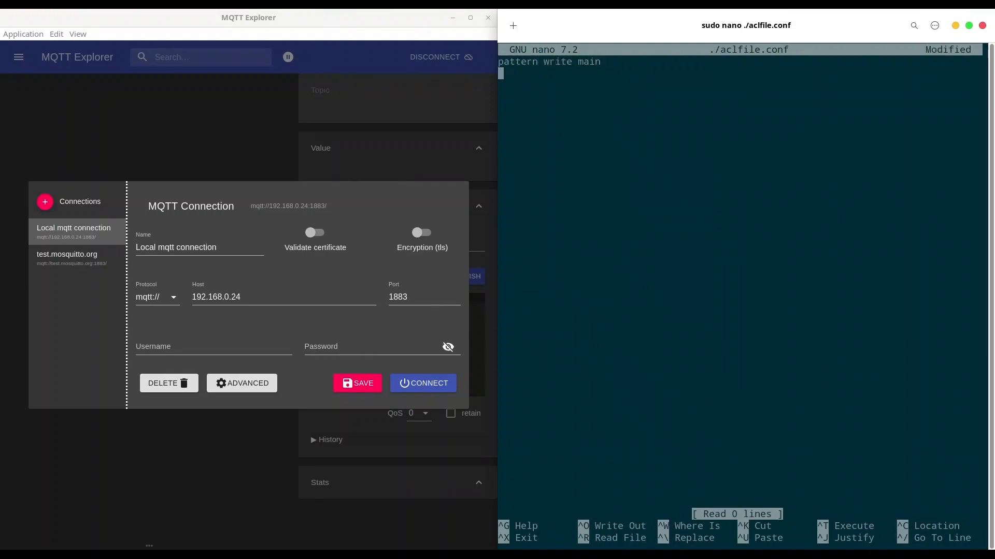
pyautogui.write('pattern')
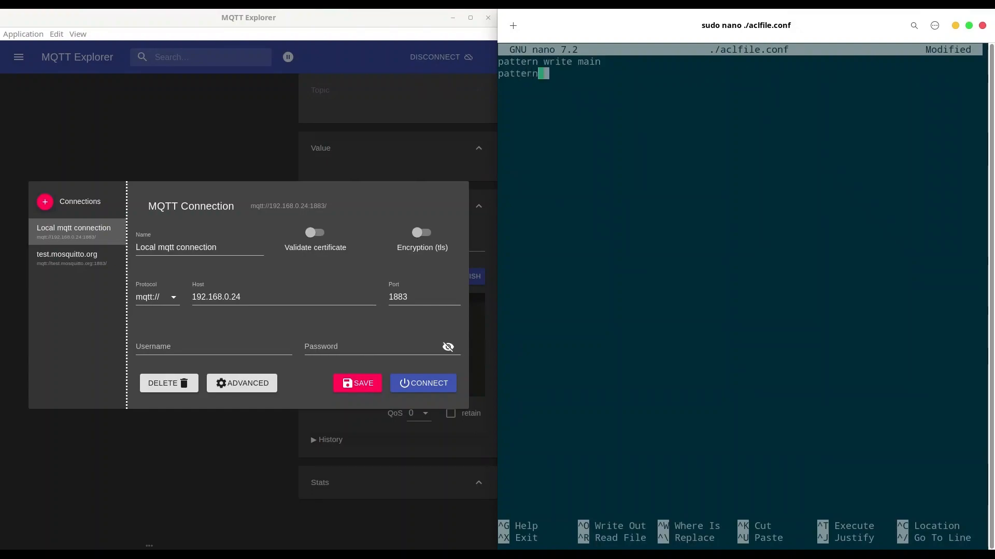
pyautogui.write('read main')
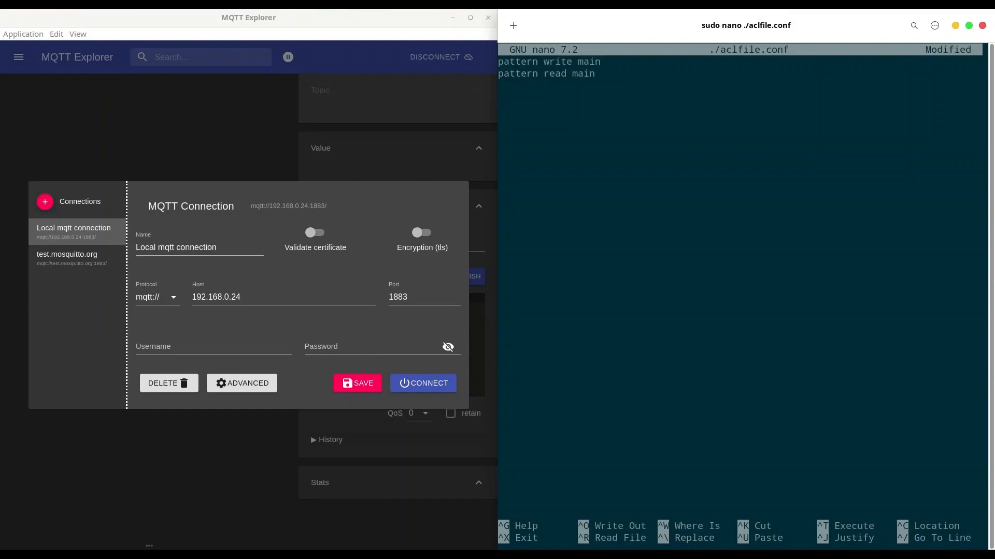
# Step: Grant users donnie and monna the secret topic, then save the ACL file
pyautogui.write('user donn')
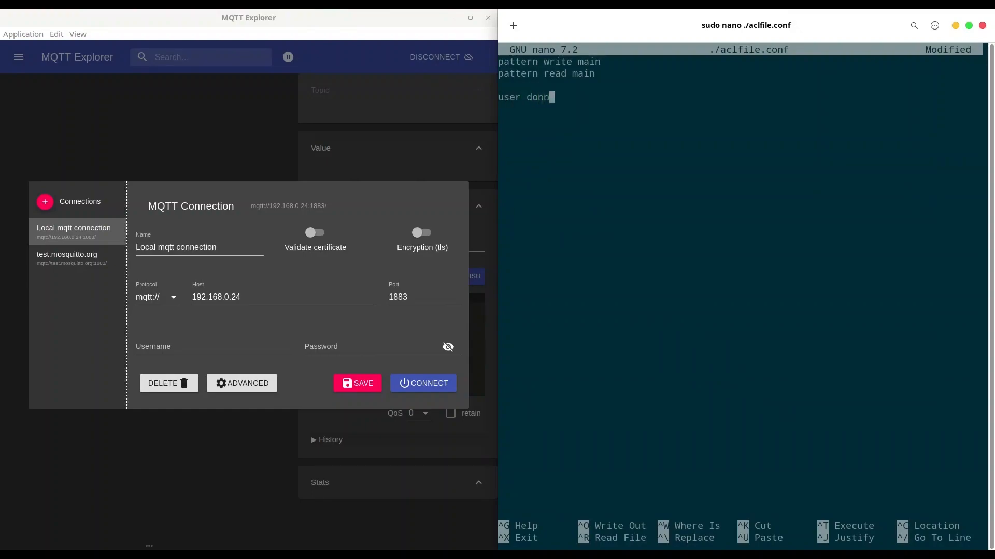
pyautogui.write('ie')
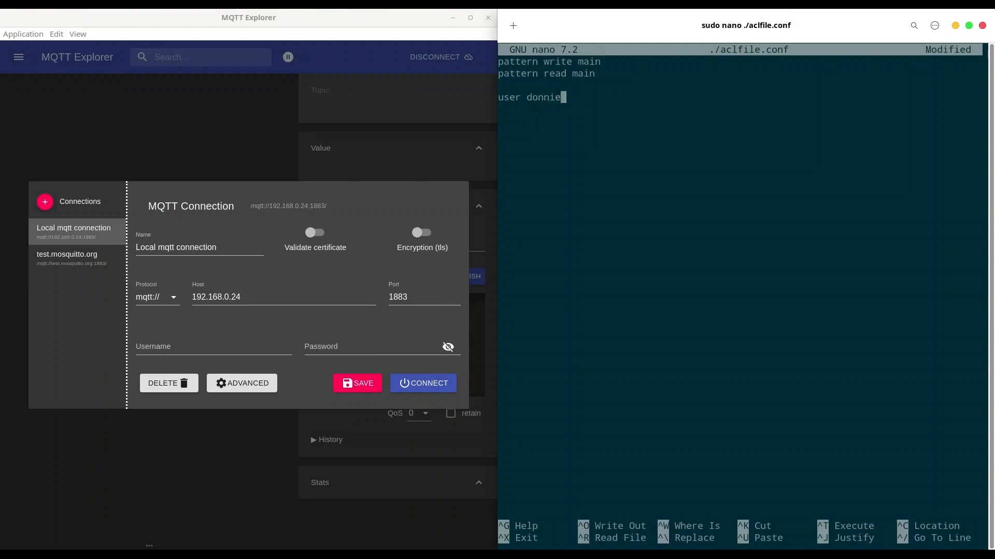
pyautogui.write('topic secr')
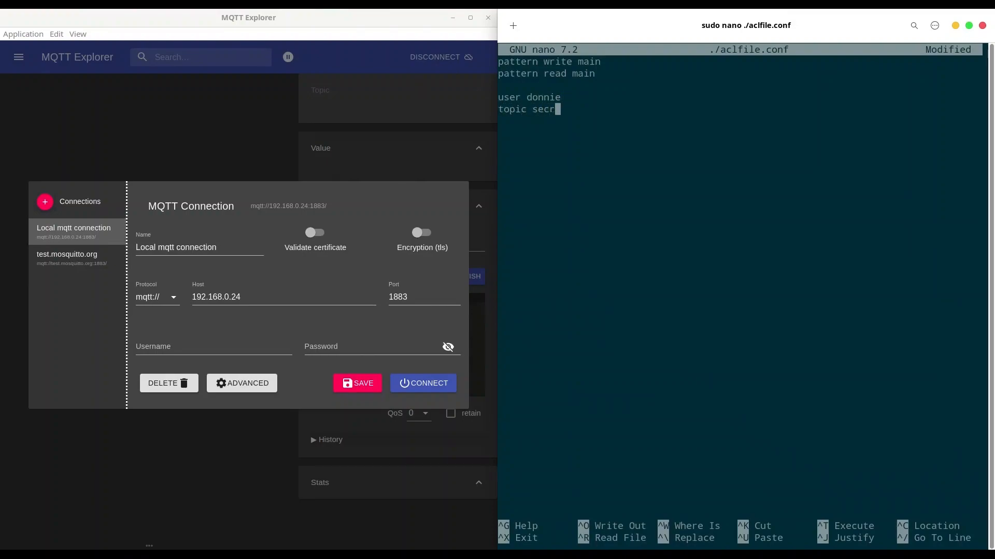
pyautogui.write('et')
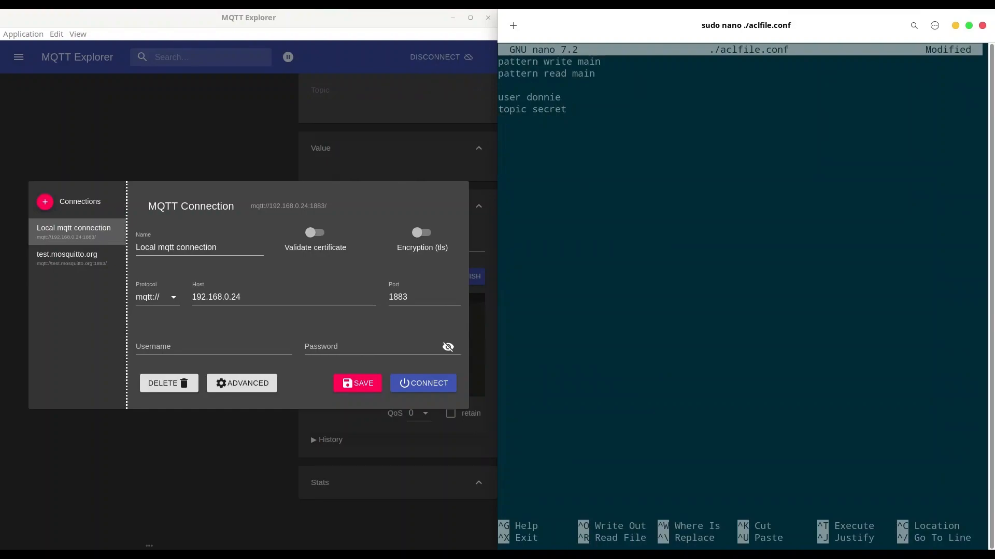
pyautogui.write('user mo')
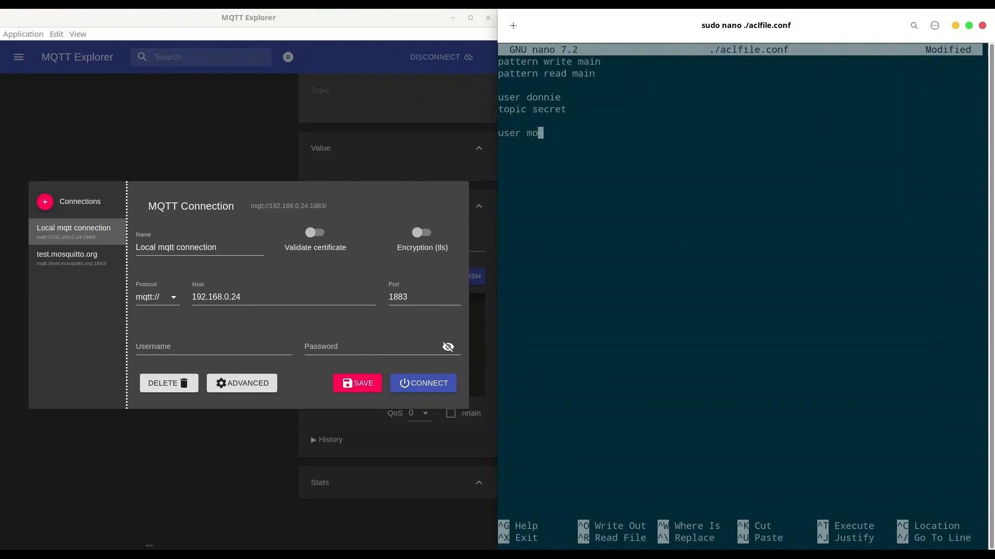
pyautogui.write('nna')
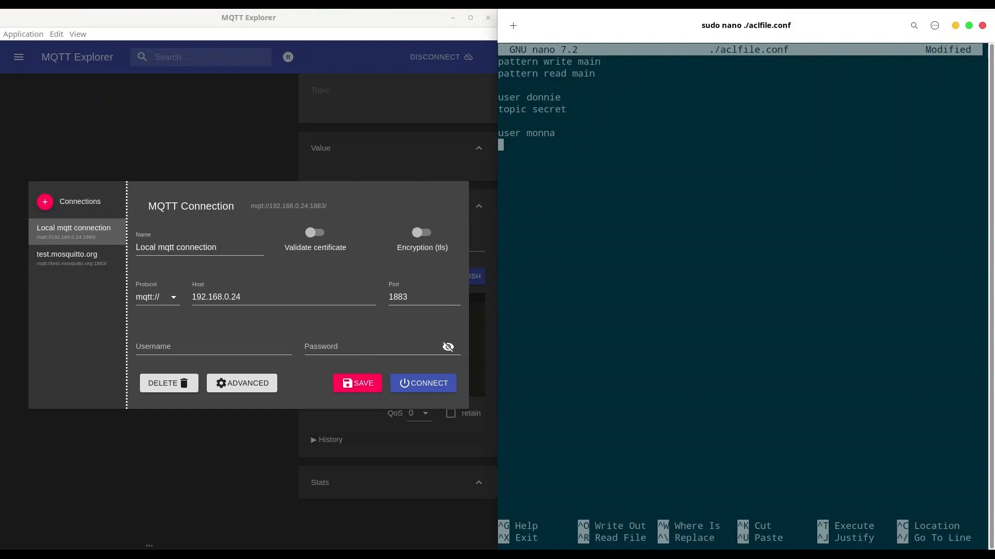
pyautogui.write('topic')
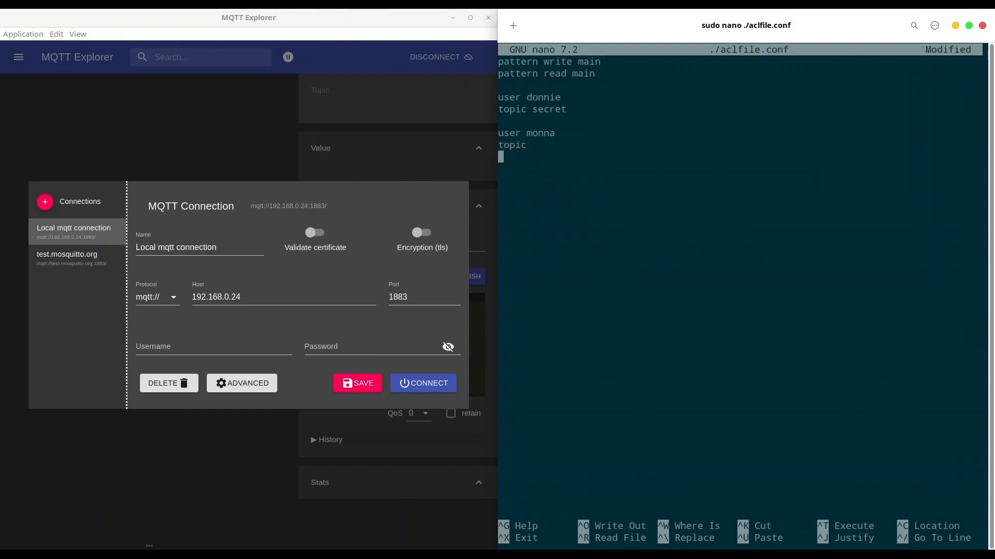
pyautogui.write('secret')
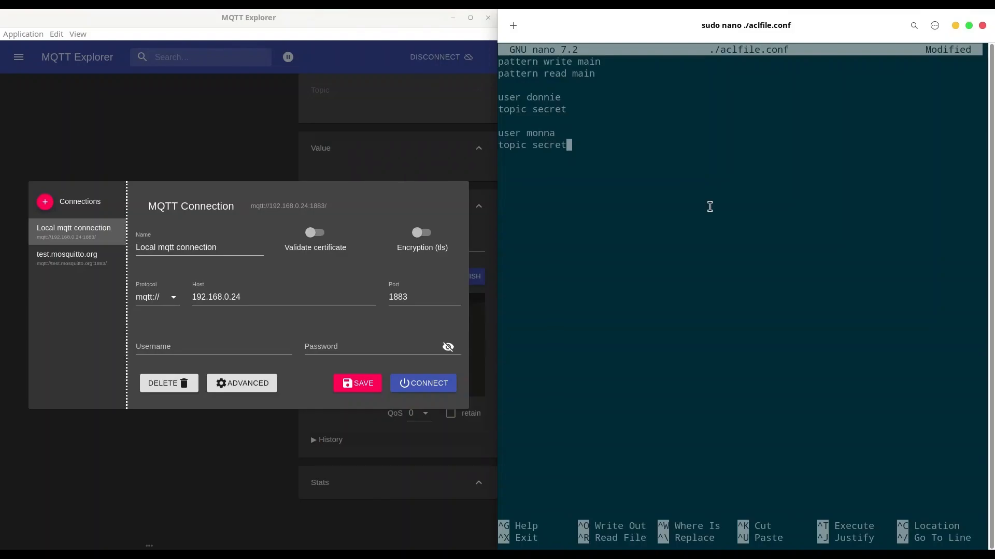
pyautogui.press('ctrl+x')
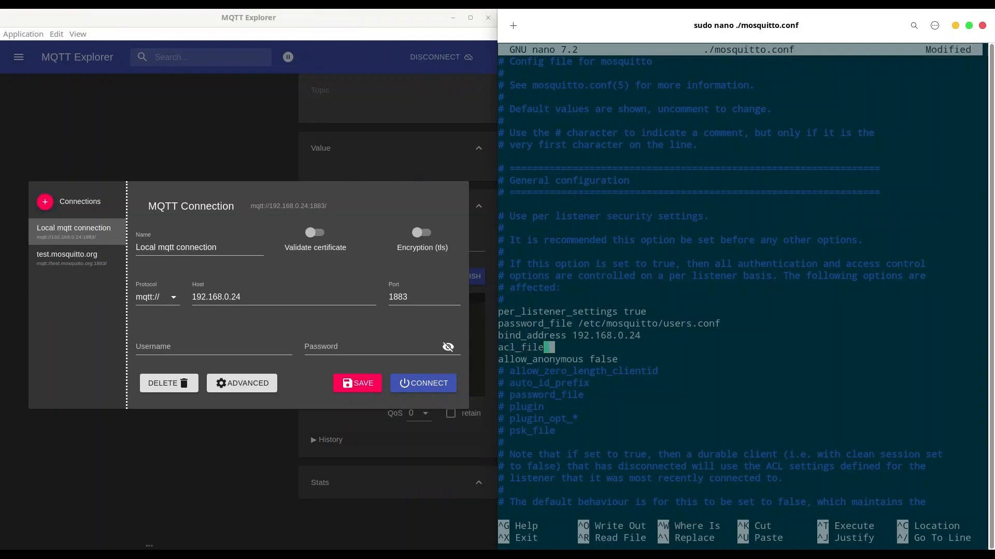
# Step: Point acl_file at /etc/mosquitto/aclfile.conf in mosquitto.conf and save it
pyautogui.write('/etc/')
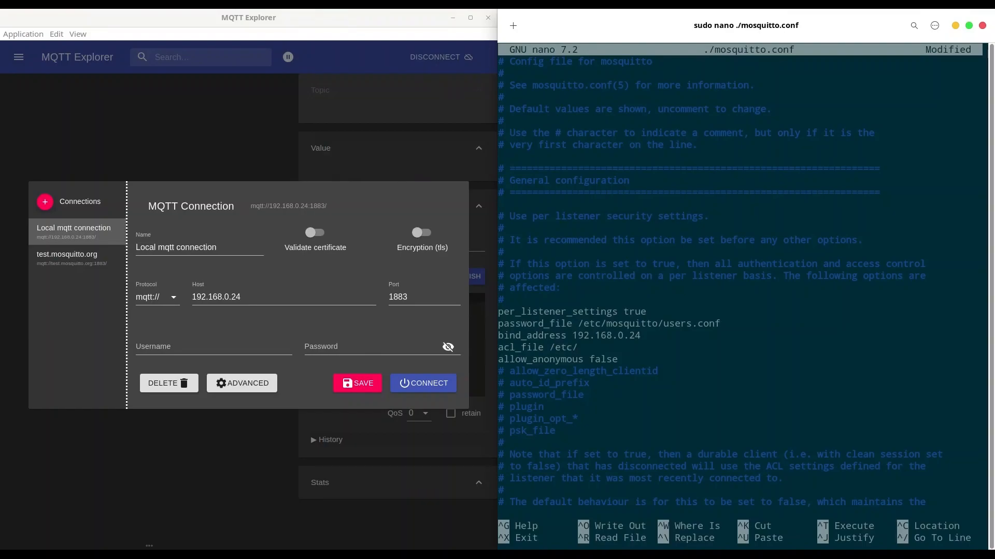
pyautogui.write('m')
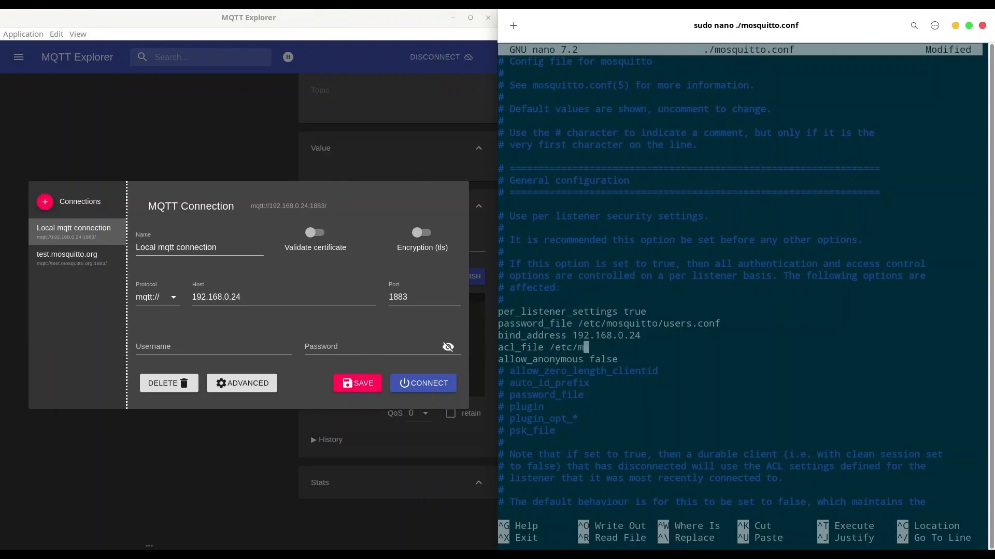
pyautogui.write('osquitto')
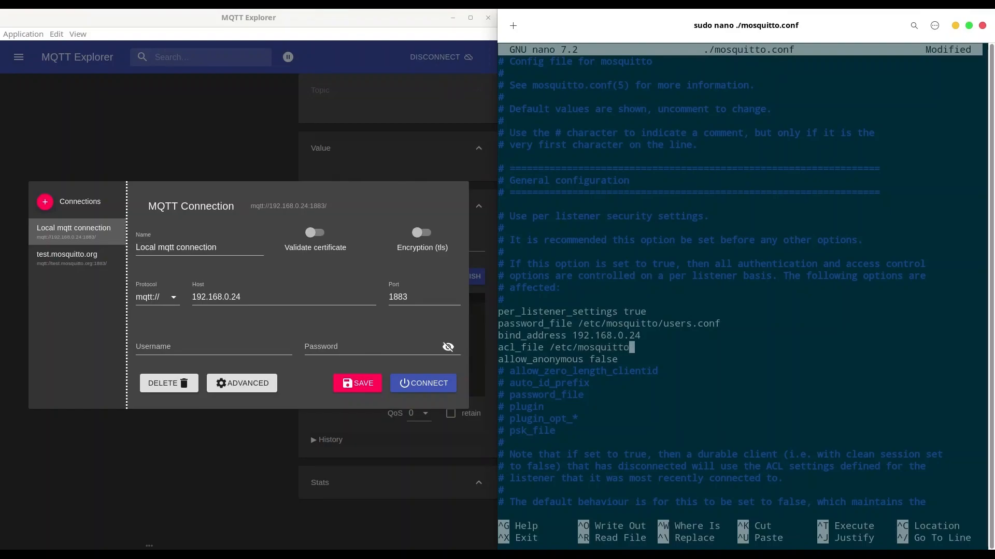
pyautogui.write('/acl')
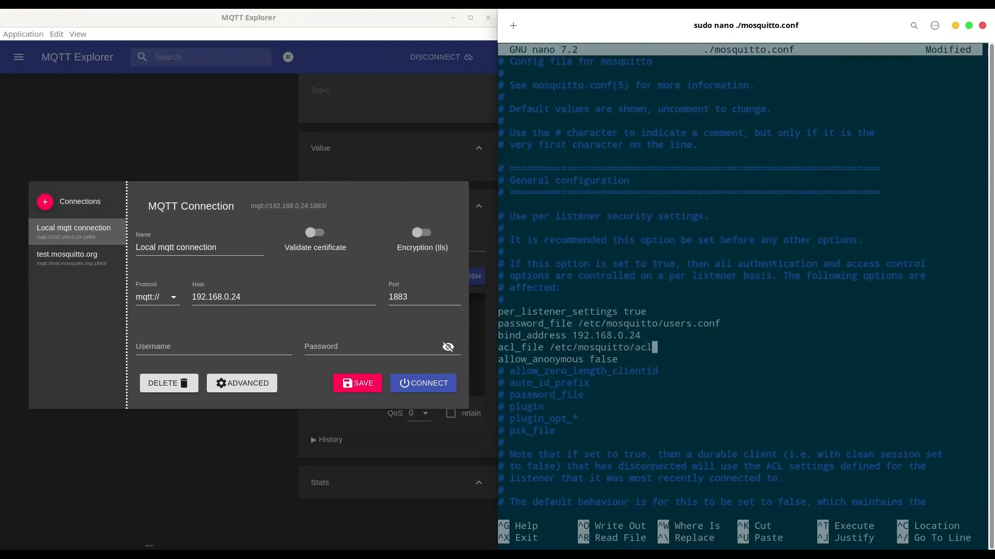
pyautogui.write('file.conf')
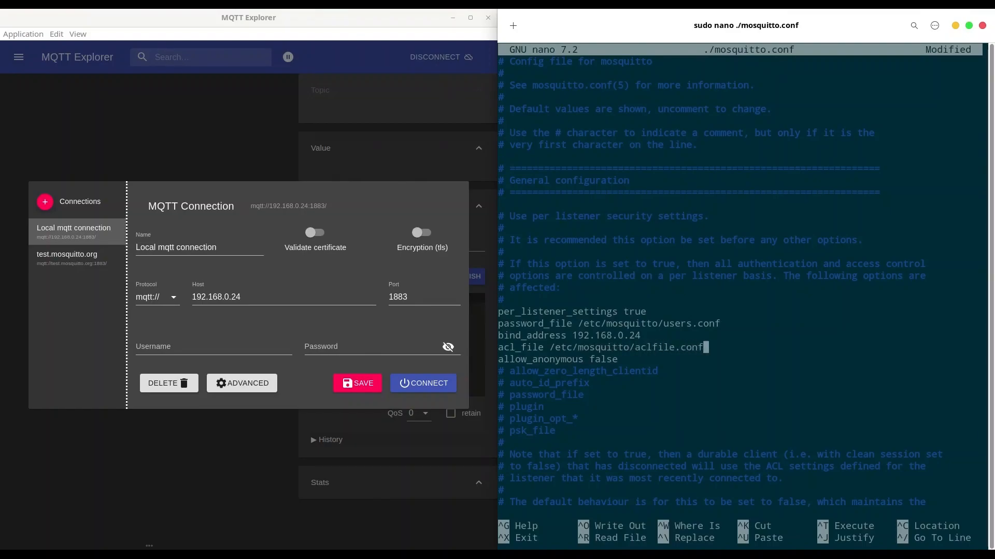
pyautogui.press('ctrl+o')
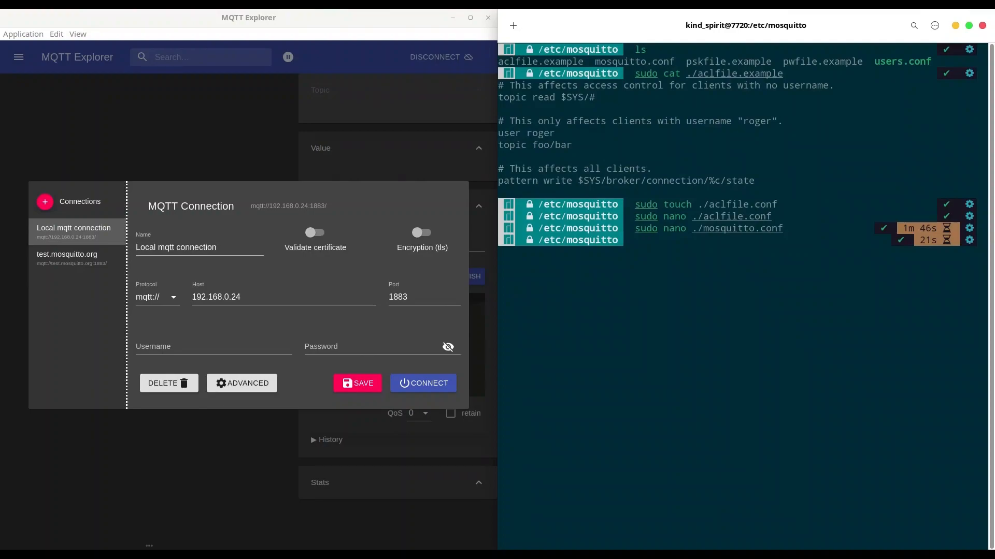
# Step: Restart the mosquitto service, then connect MQTT Explorer to the broker as donnie
pyautogui.write('sudd')
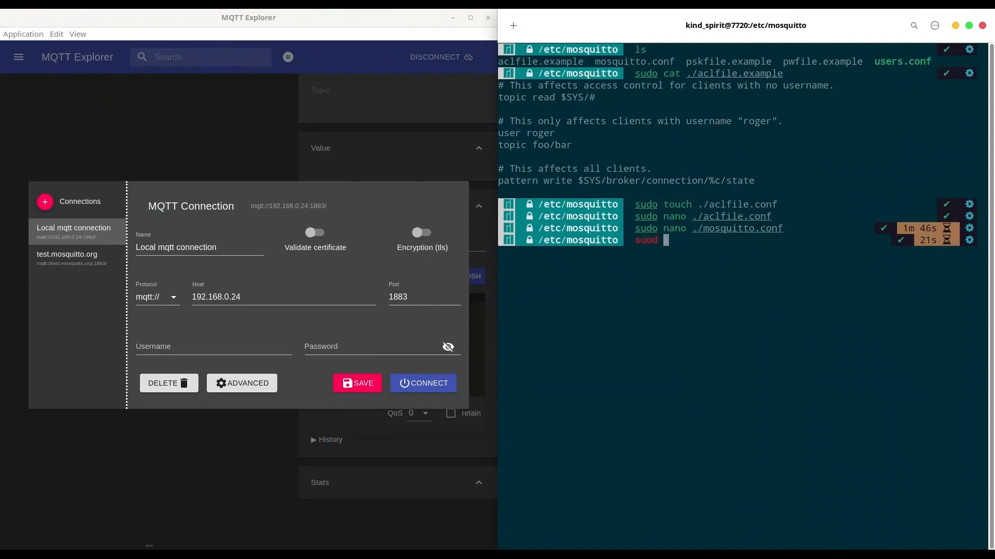
pyautogui.write('systemctl restart mosquitto')
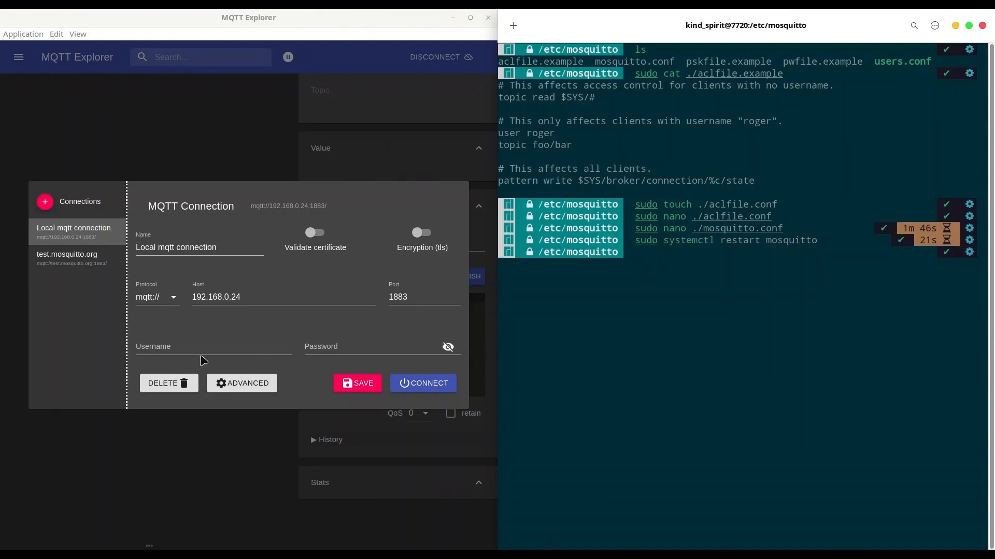
pyautogui.click(212, 346)
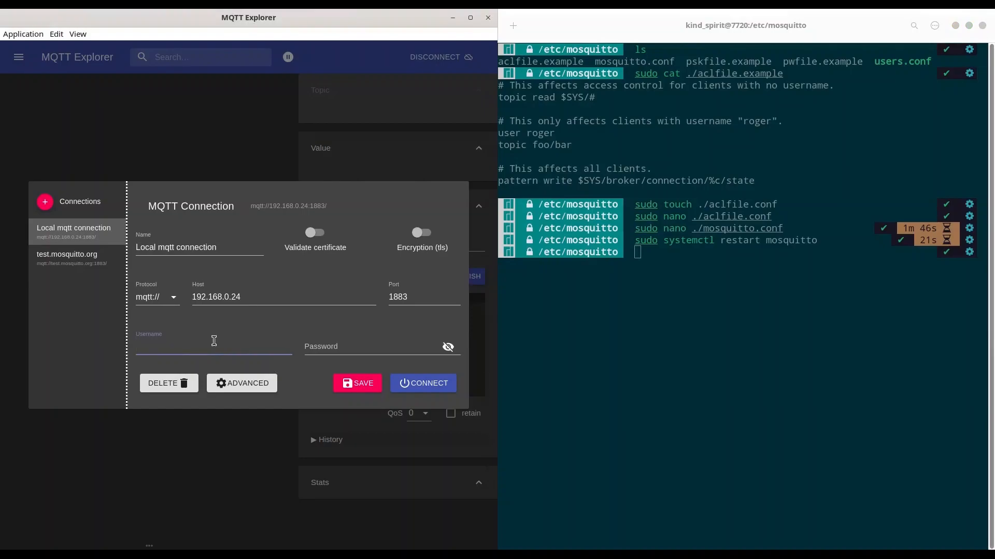
pyautogui.moveTo(104, 75)
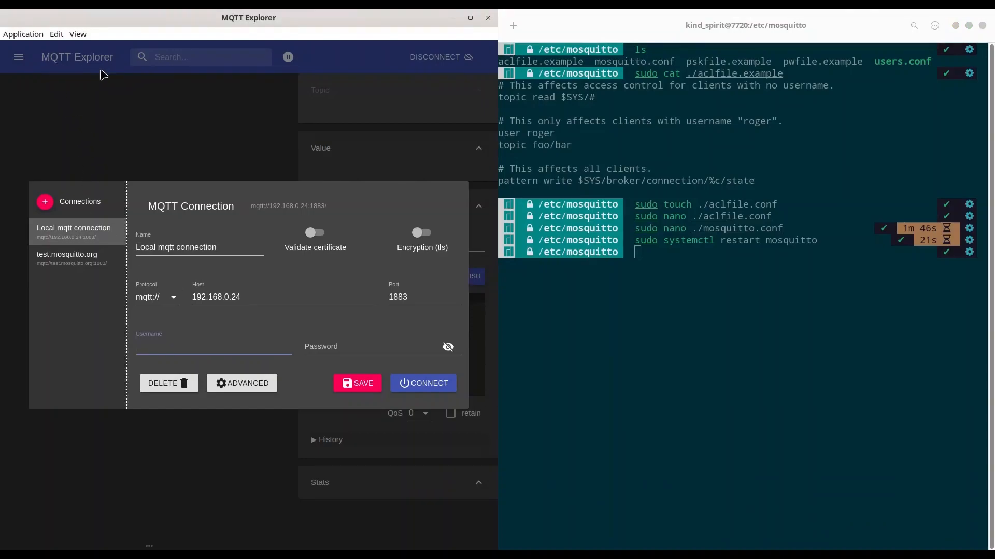
pyautogui.moveTo(319, 391)
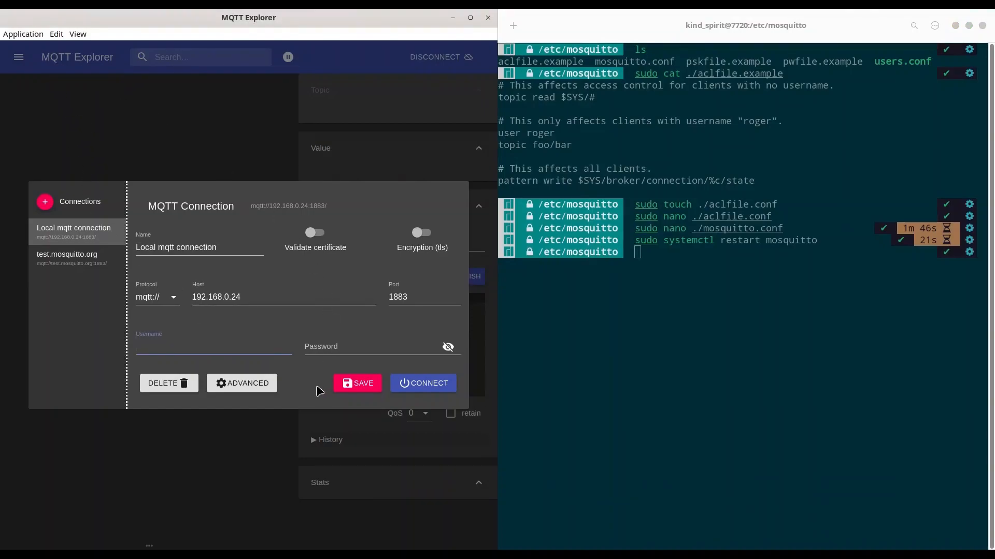
pyautogui.write('donnie')
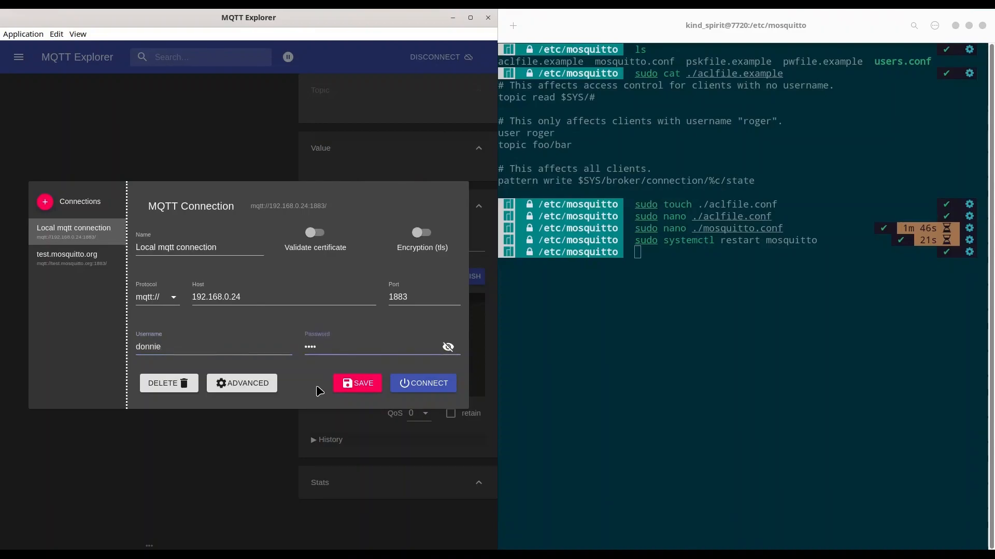
pyautogui.click(423, 383)
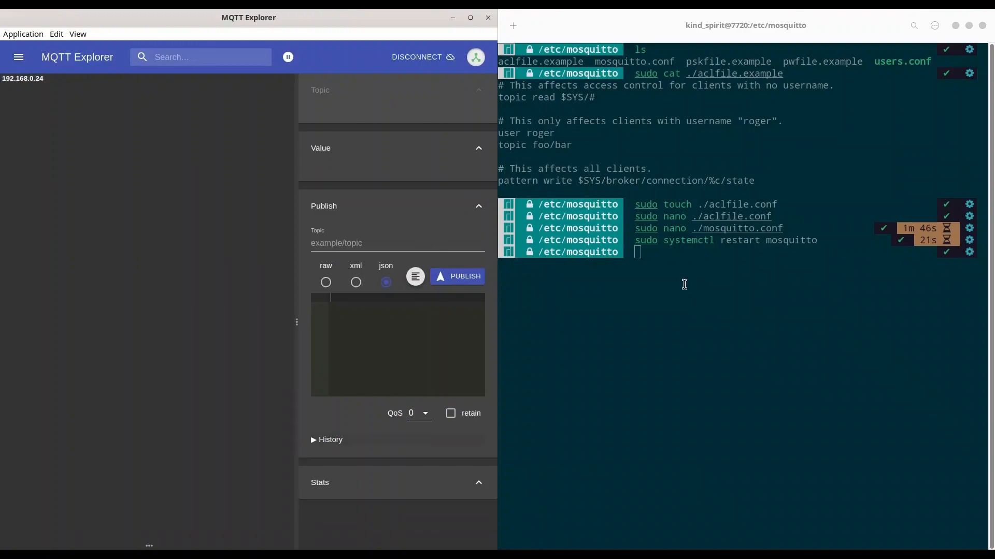
# Step: List the users in users.conf, then clear the terminal
pyautogui.write('sudo systemctl restart mosquitto')
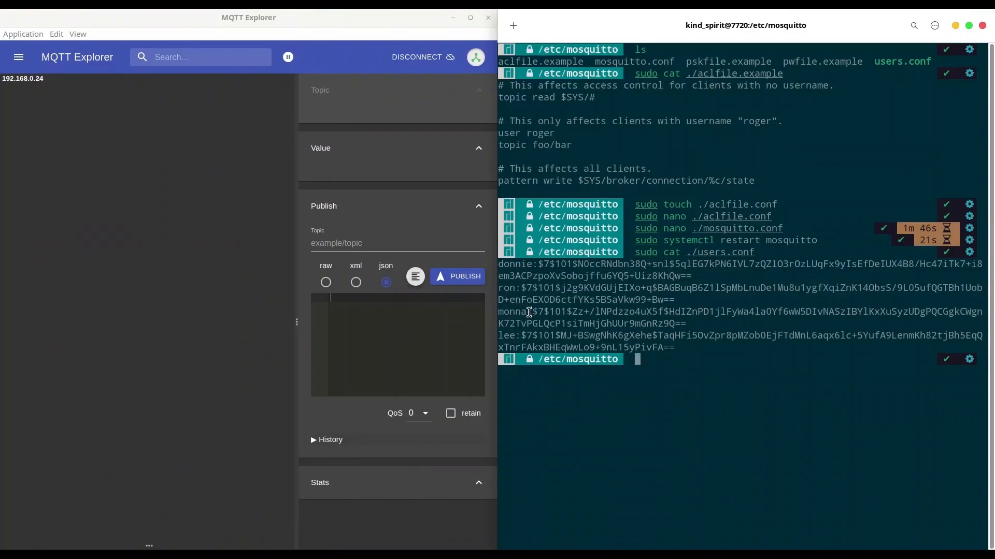
pyautogui.write('clear')
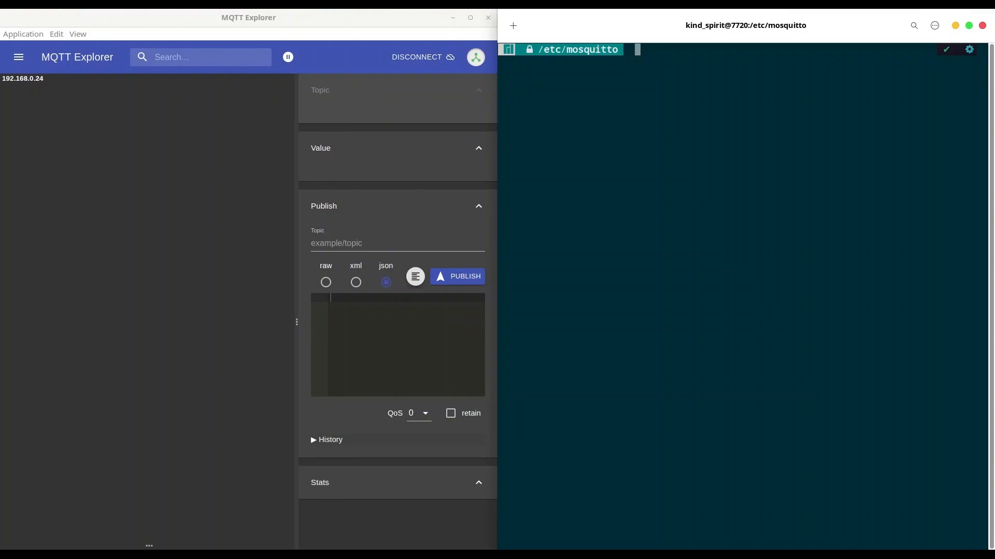
pyautogui.write('mosquitto_sub -h 192.168.0.24 -u monna -P 0000 -t main')
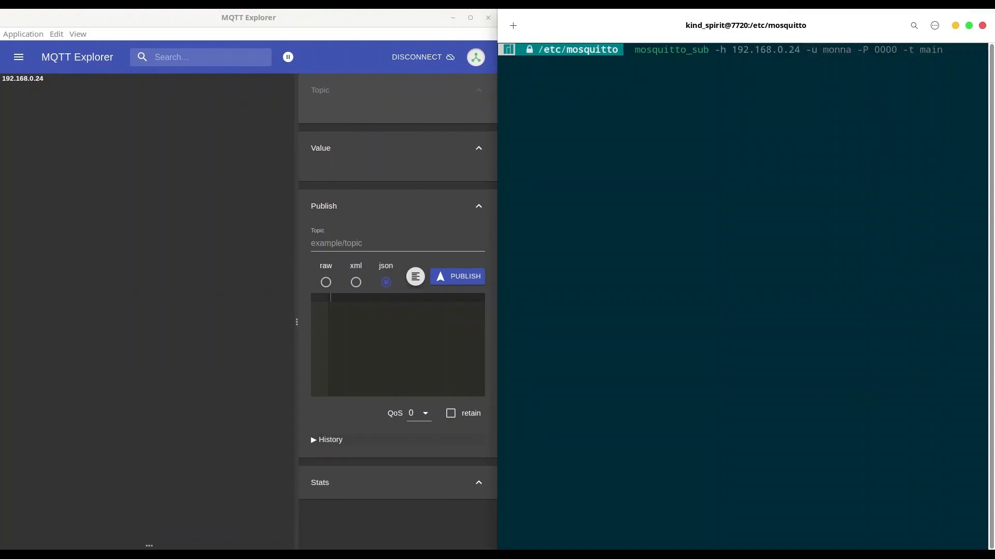
pyautogui.write('lee')
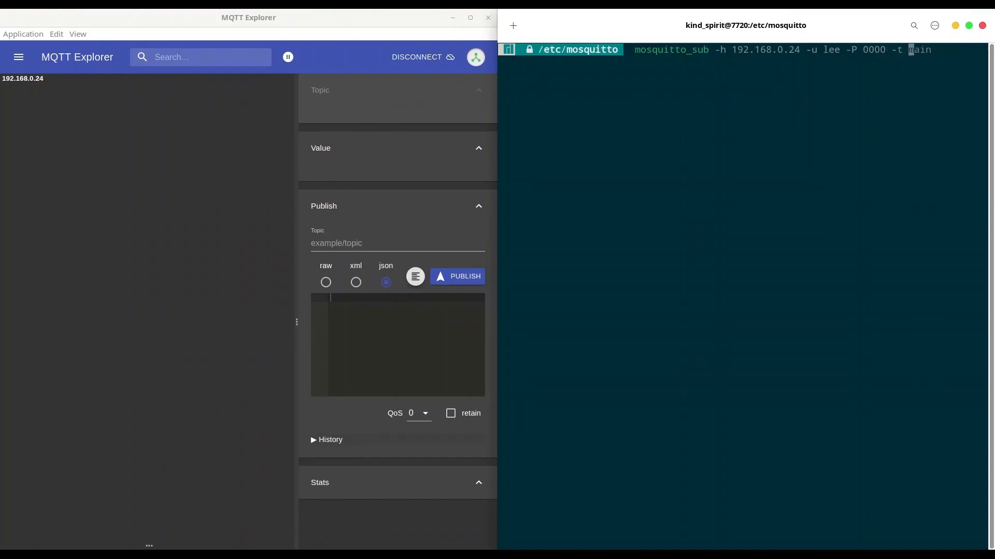
pyautogui.write('main')
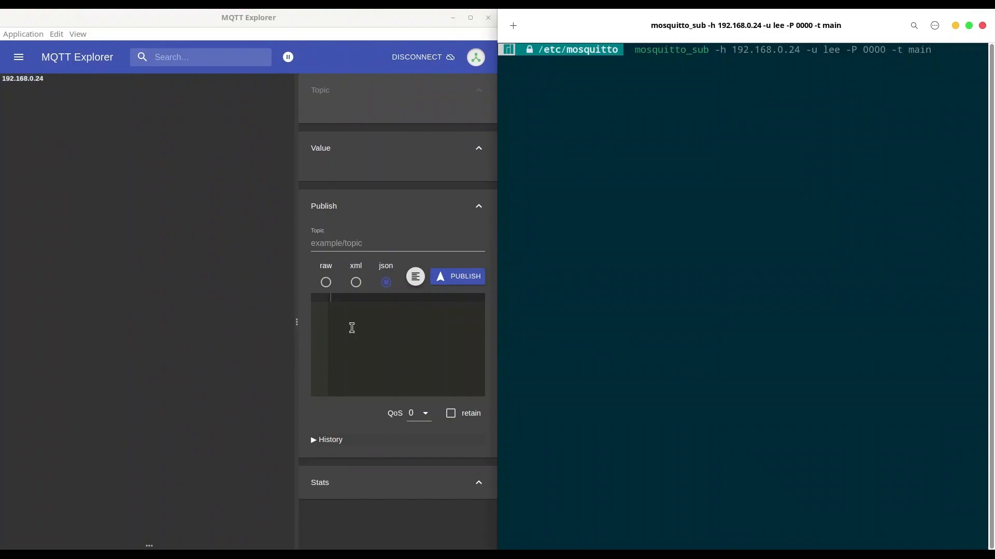
# Step: Publish 'hey from main topic' and then 'hi' as raw text to main
pyautogui.click(325, 282)
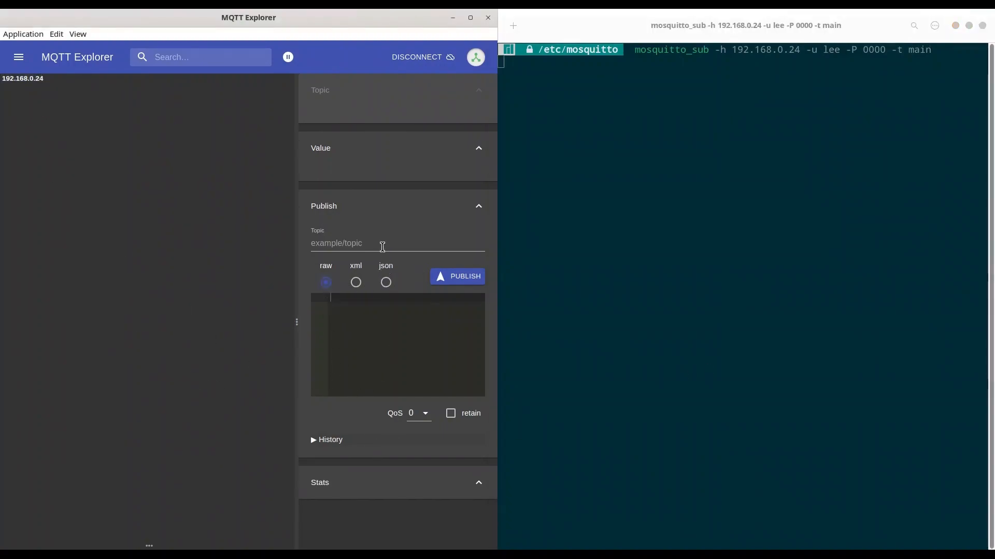
pyautogui.write('main')
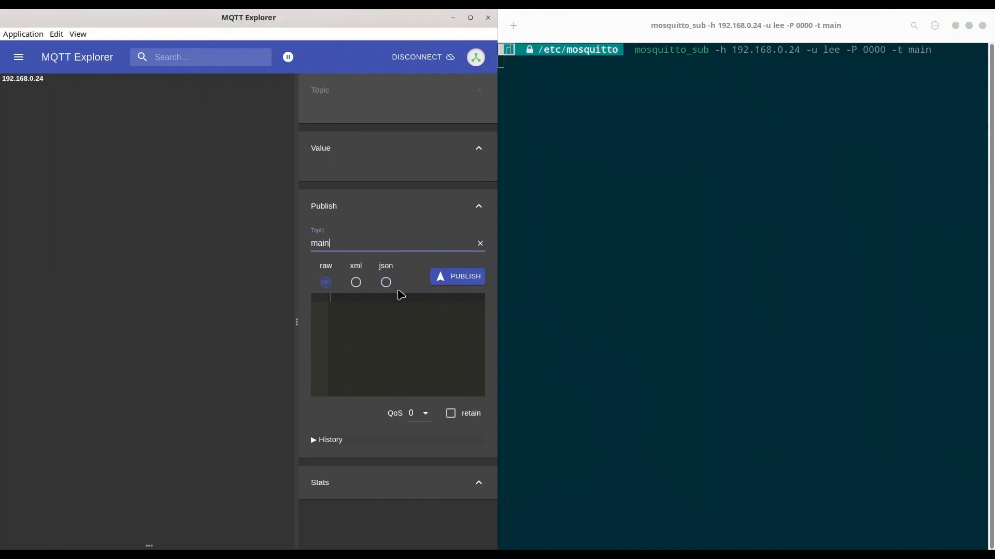
pyautogui.write('hey from main')
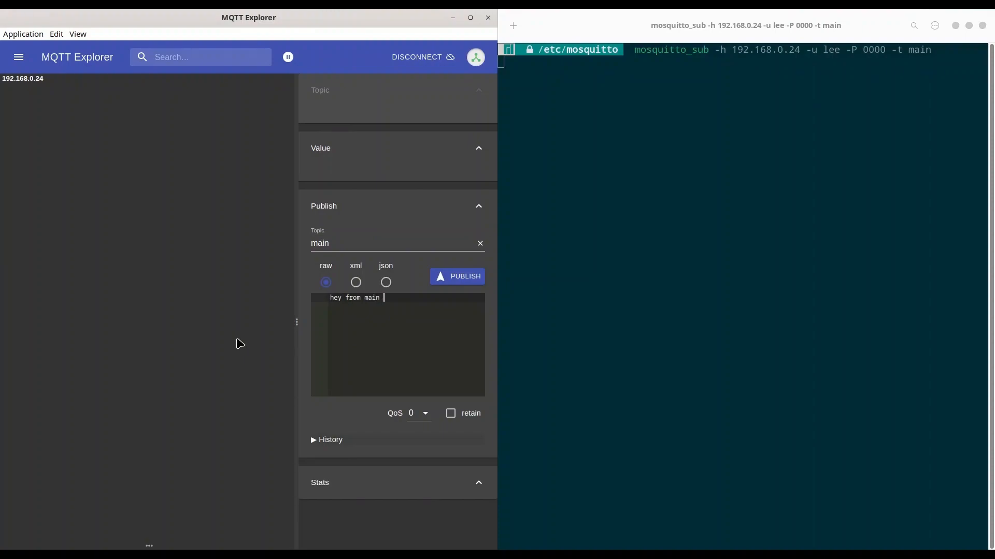
pyautogui.write('topic')
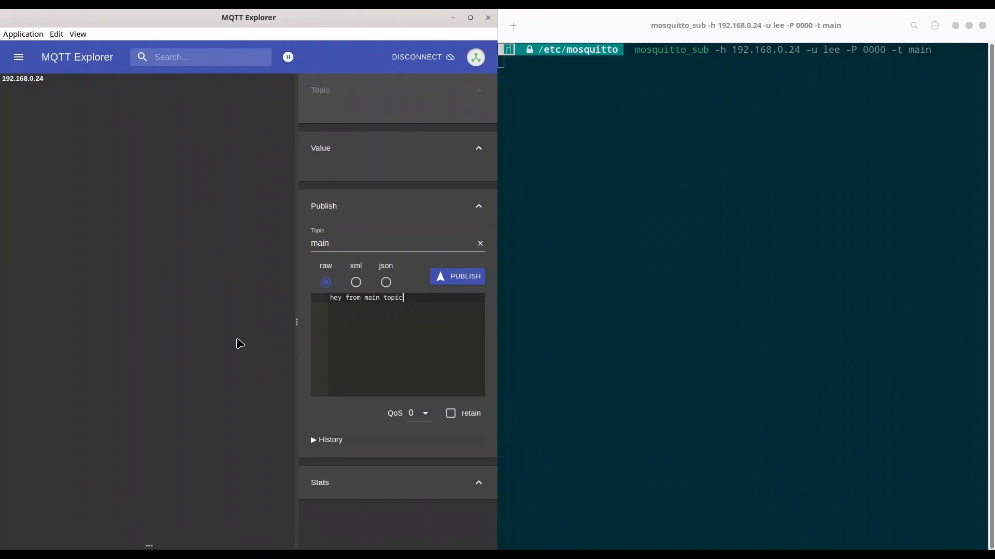
pyautogui.click(457, 275)
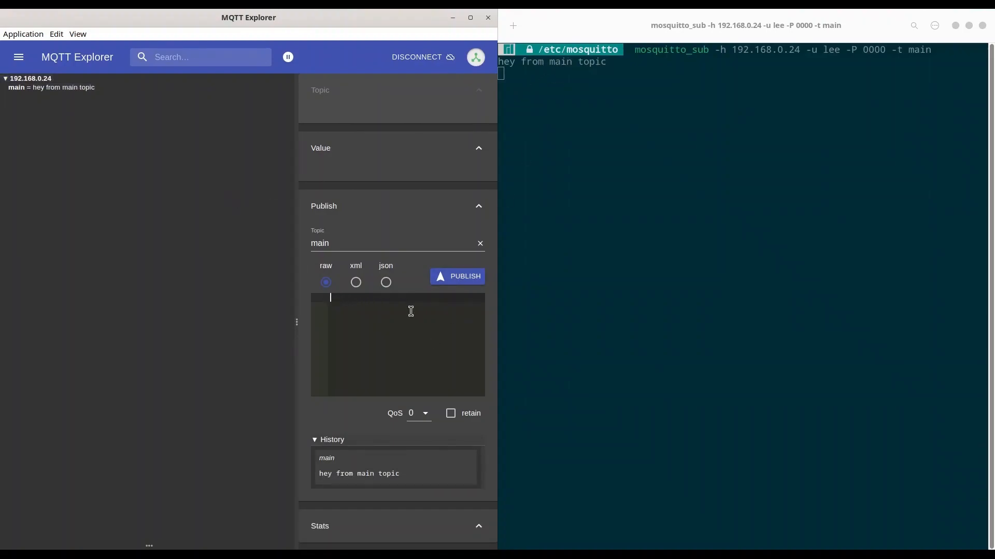
pyautogui.write('hi')
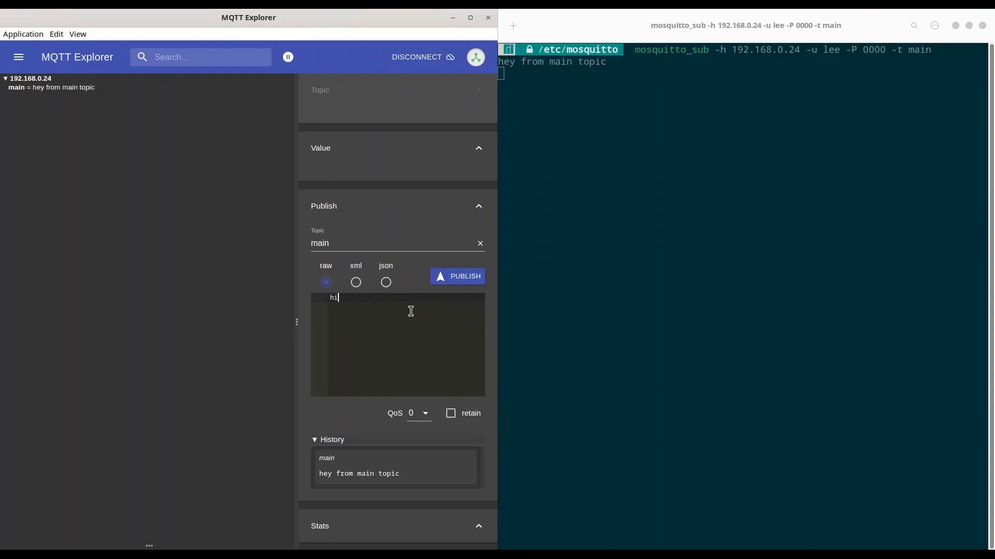
pyautogui.click(458, 276)
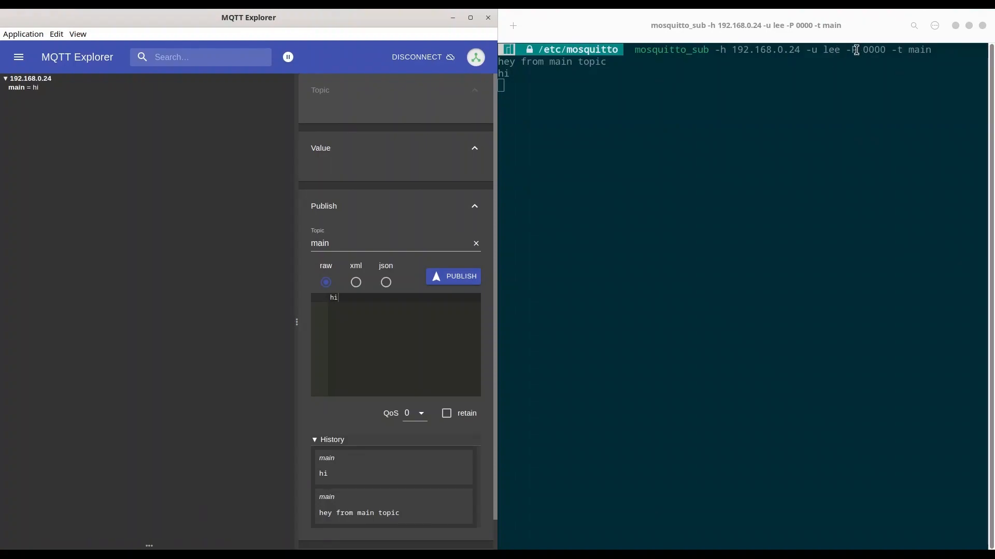
pyautogui.moveTo(899, 50)
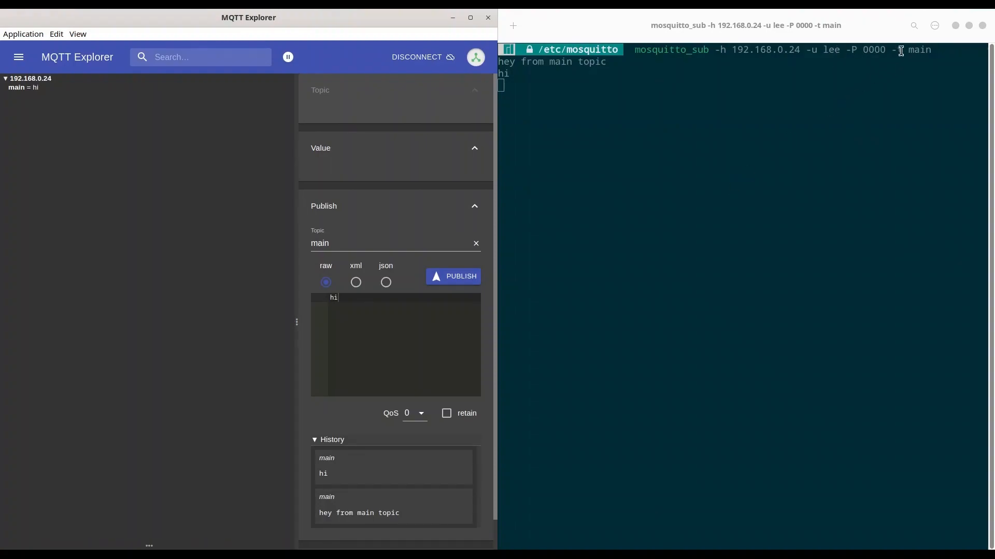
pyautogui.moveTo(713, 132)
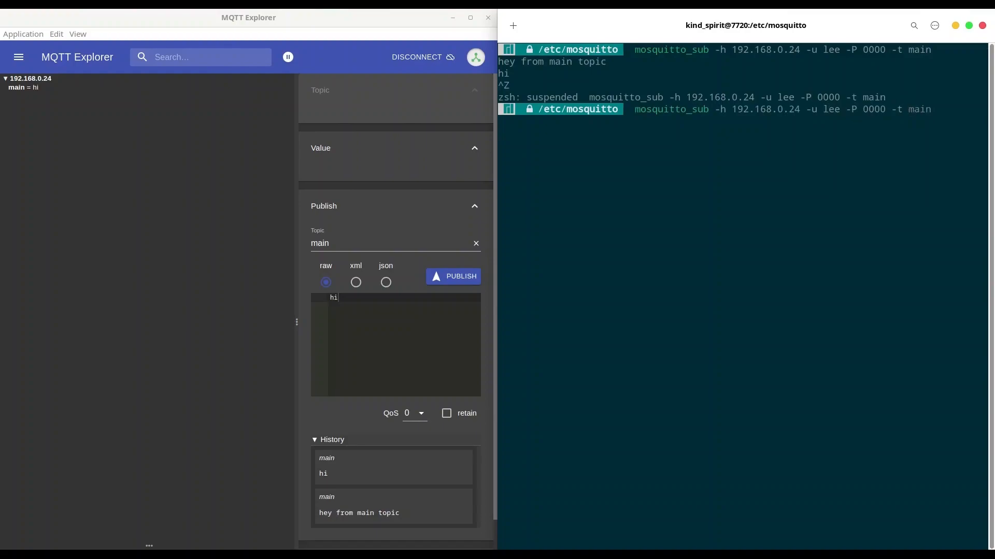
# Step: Switch lee's subscription and the MQTT Explorer publish topic from main to secret
pyautogui.write('secret')
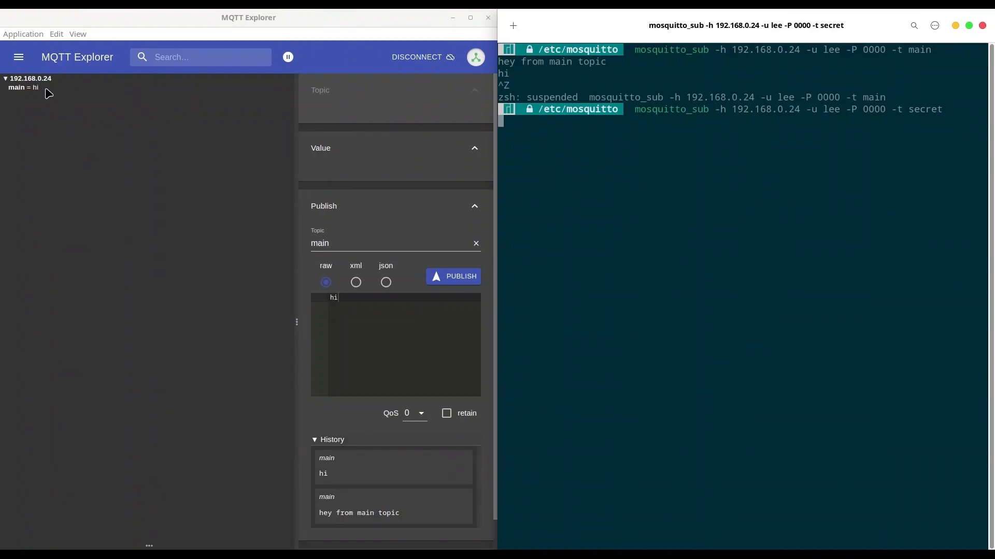
pyautogui.moveTo(213, 231)
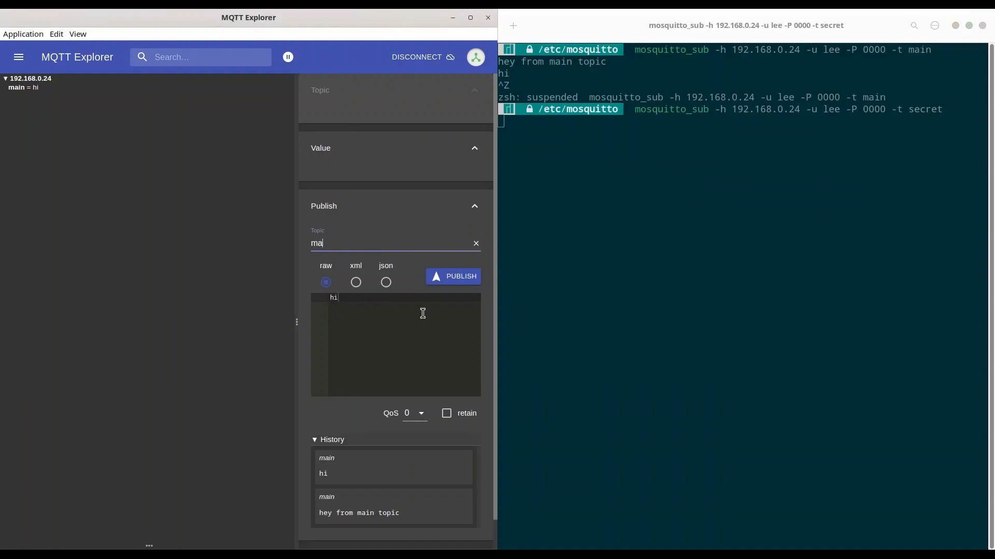
pyautogui.write('secret')
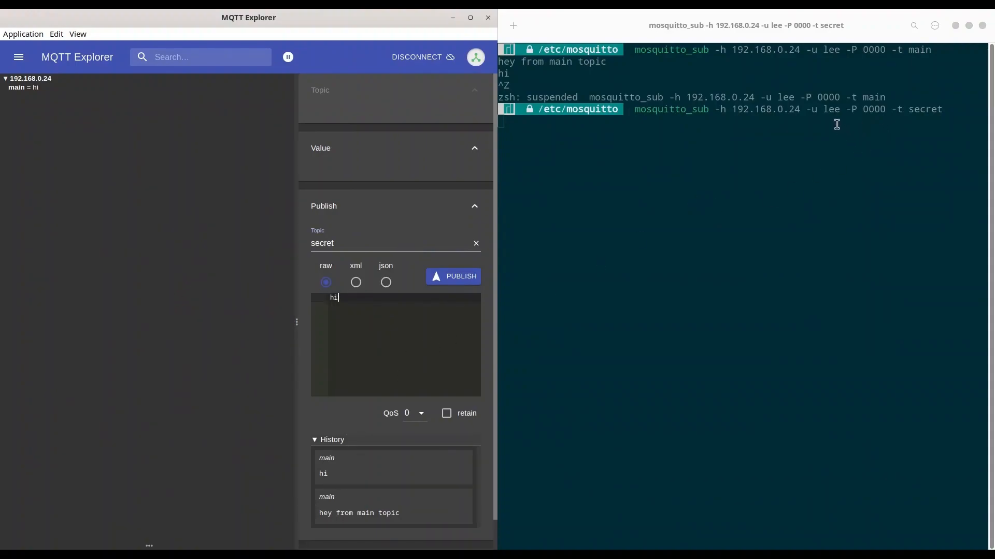
pyautogui.moveTo(924, 109)
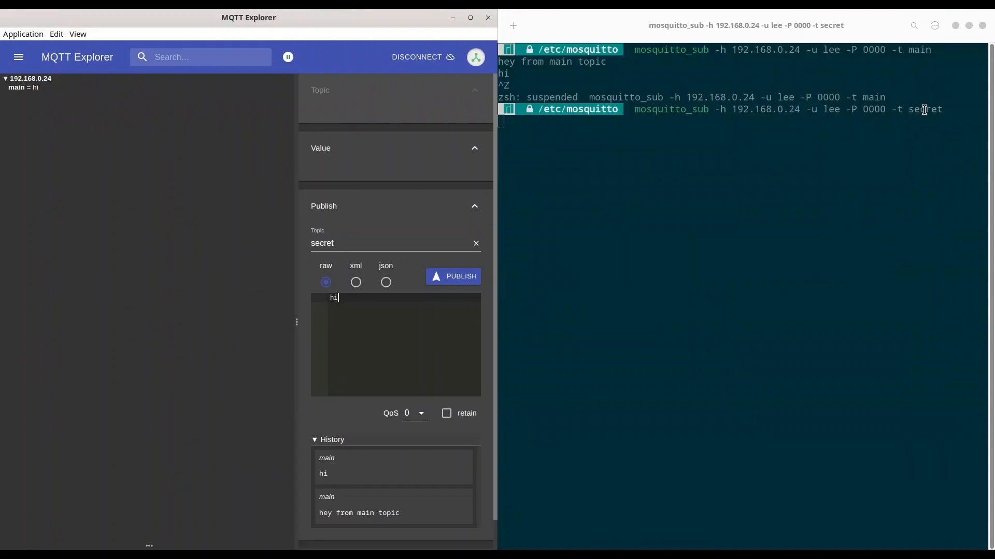
# Step: Publish hi and hey to secret, confirming lee's subscriber stays empty
pyautogui.click(453, 275)
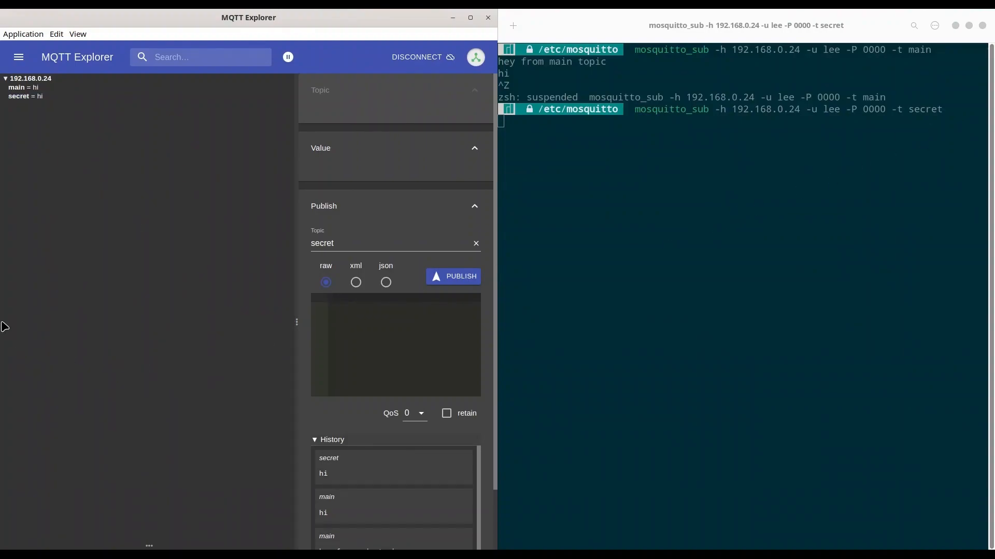
pyautogui.write('hey')
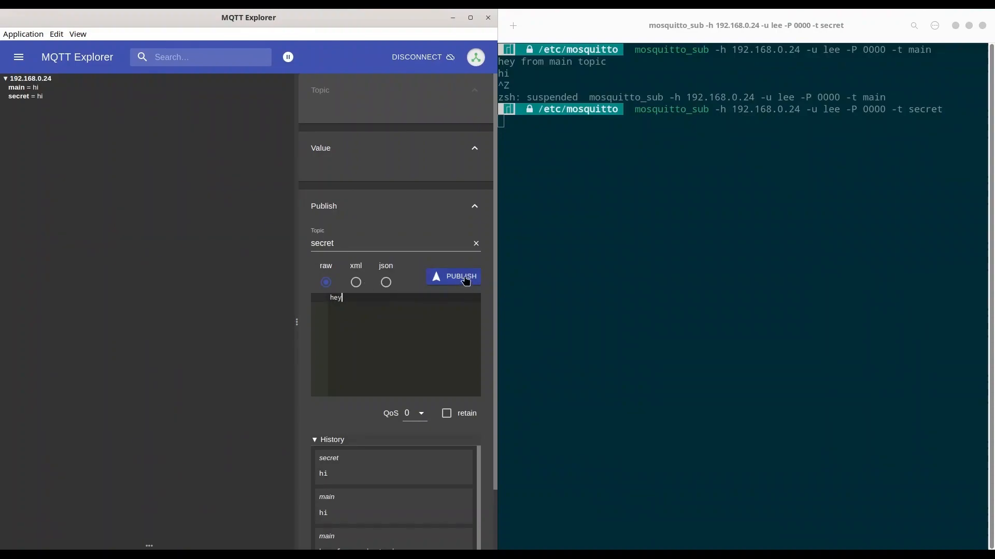
pyautogui.click(452, 275)
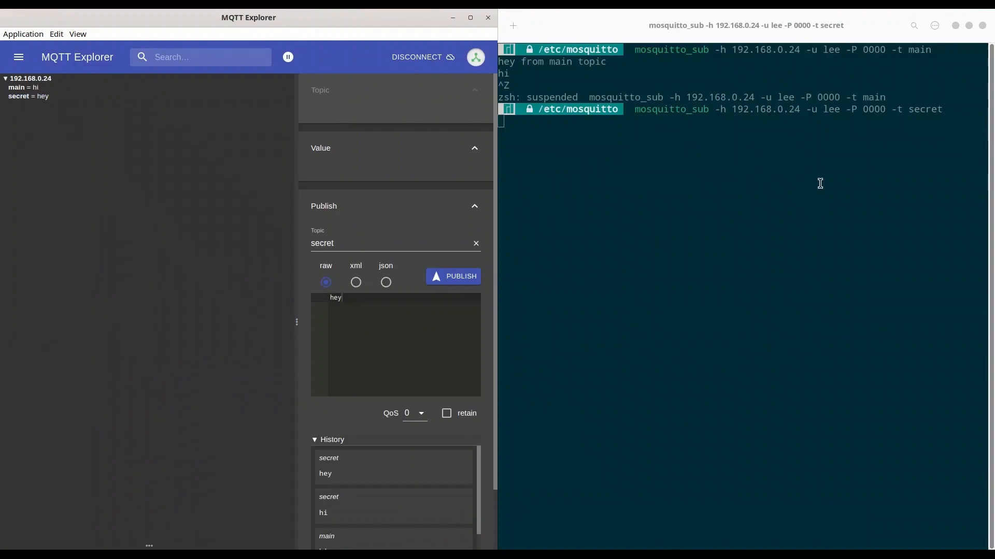
pyautogui.moveTo(946, 109)
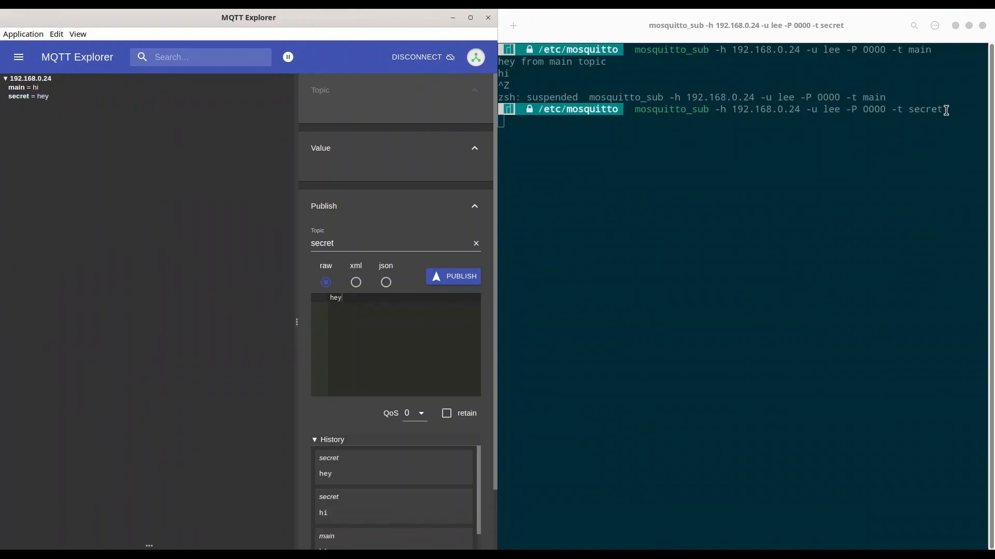
pyautogui.doubleClick(924, 108)
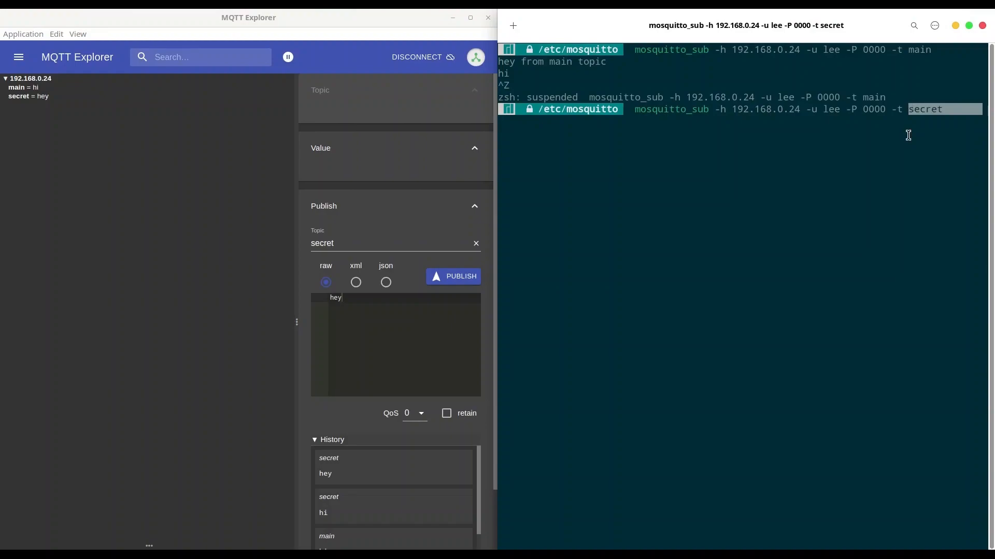
pyautogui.moveTo(907, 171)
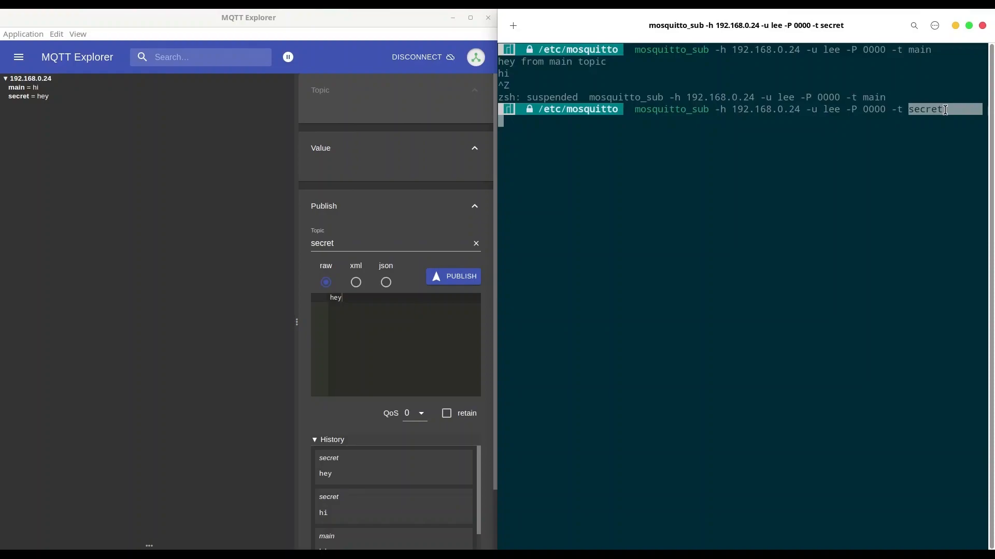
pyautogui.moveTo(944, 109)
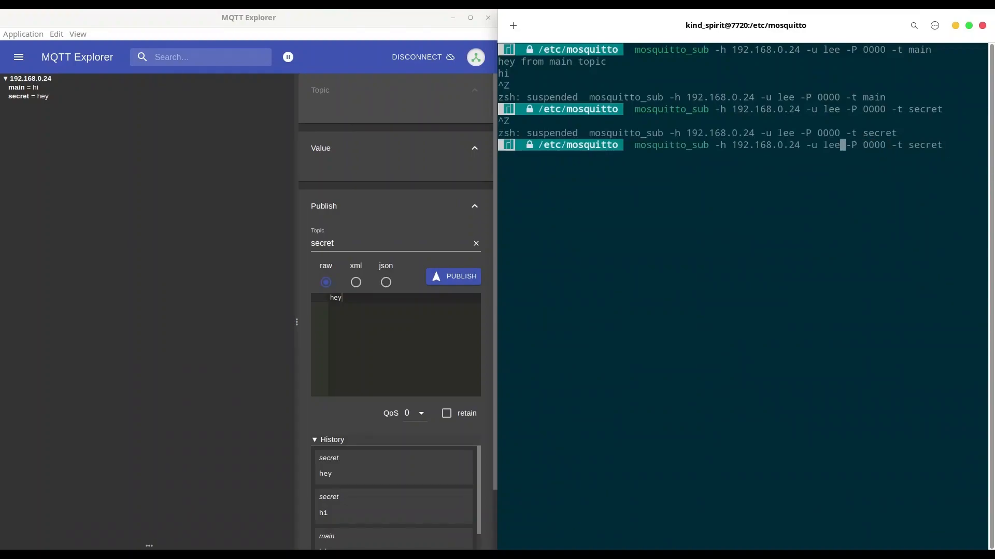
# Step: Rerun the secret-topic subscription with user monna in place of lee
pyautogui.write('monn')
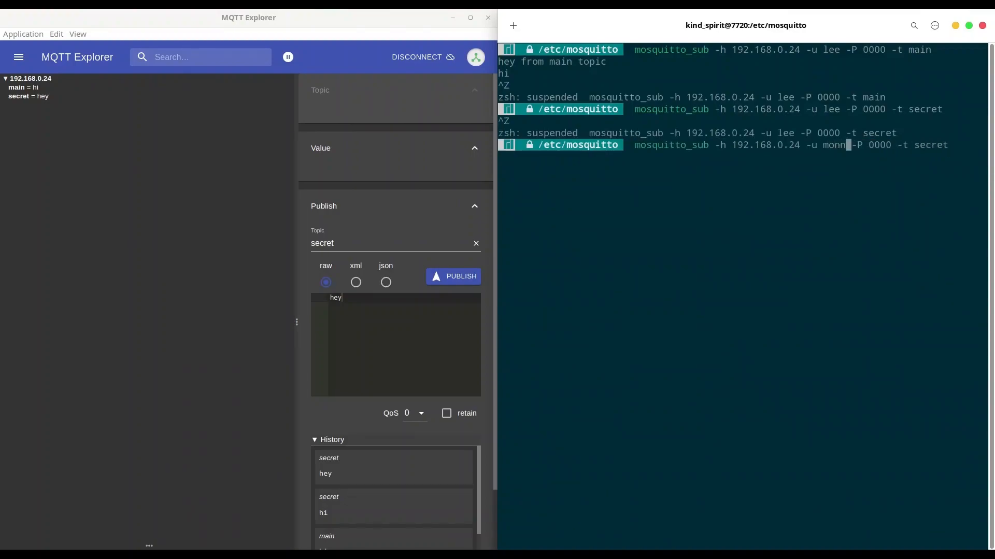
pyautogui.write('a')
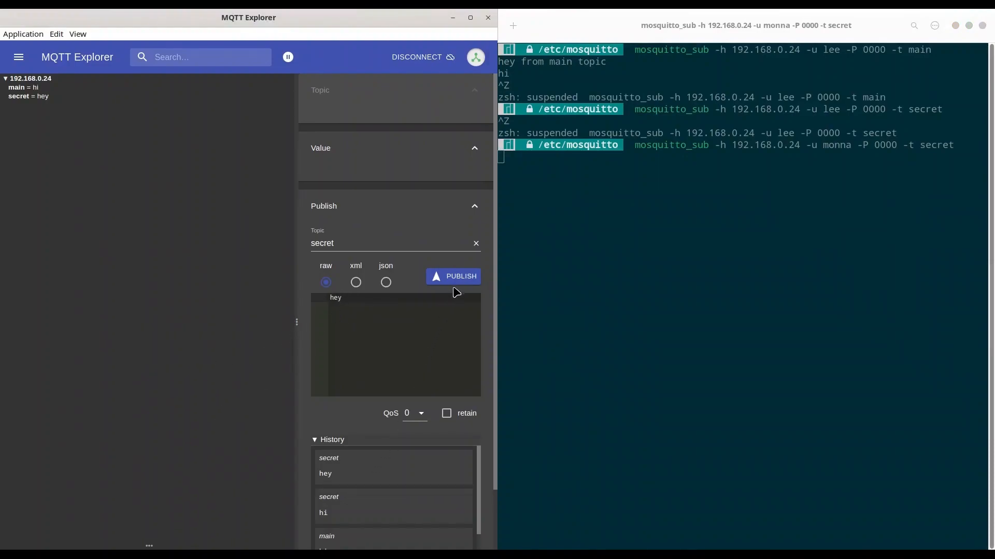
# Step: Publish 'hey' then 'hey monna, how are you doing???' to the secret topic for monna
pyautogui.click(453, 275)
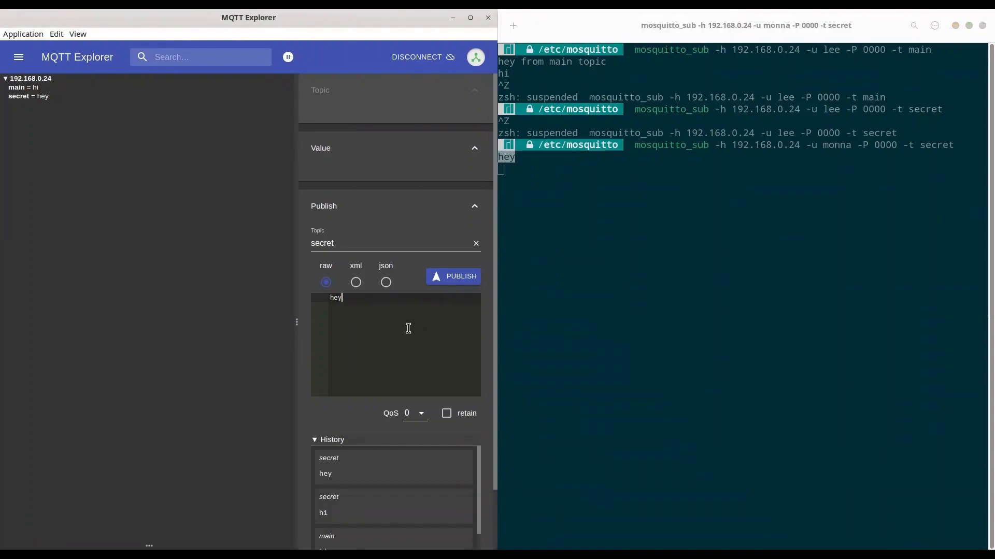
pyautogui.press('BackSpace')
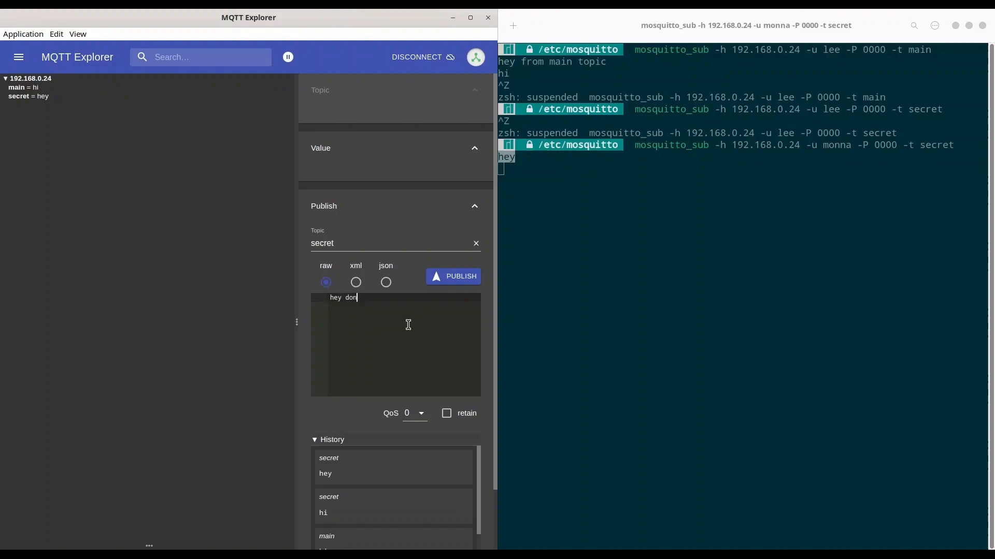
pyautogui.write('monna, how')
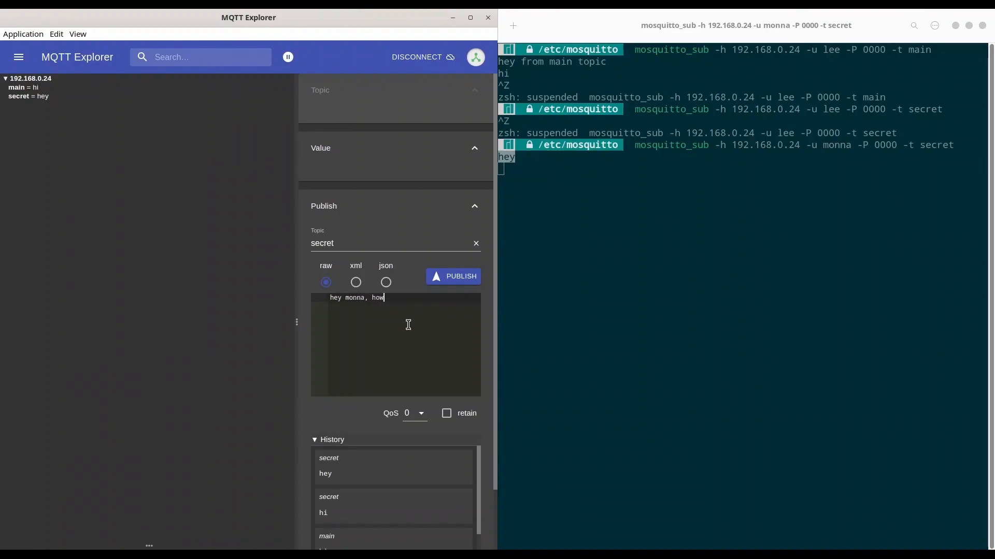
pyautogui.write('are yoi')
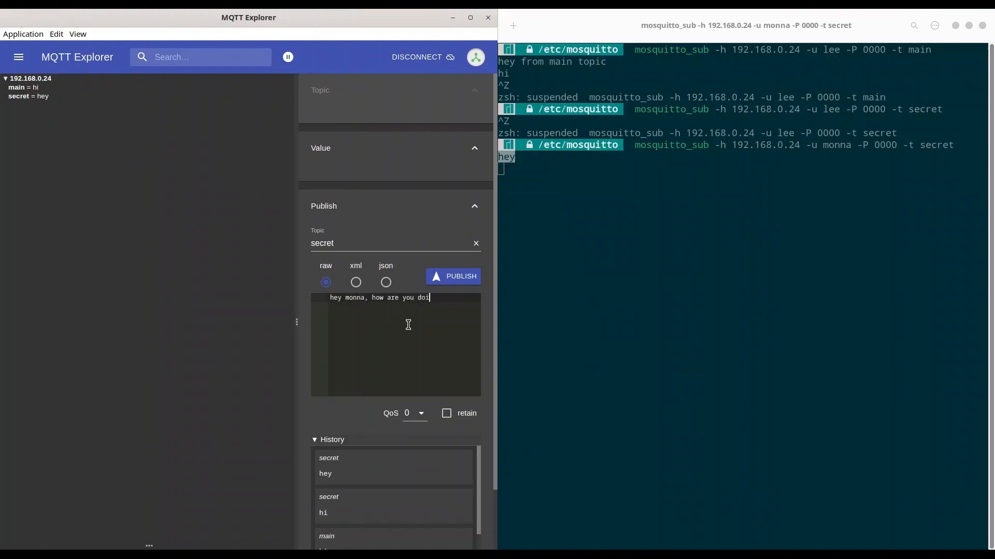
pyautogui.write('ing???')
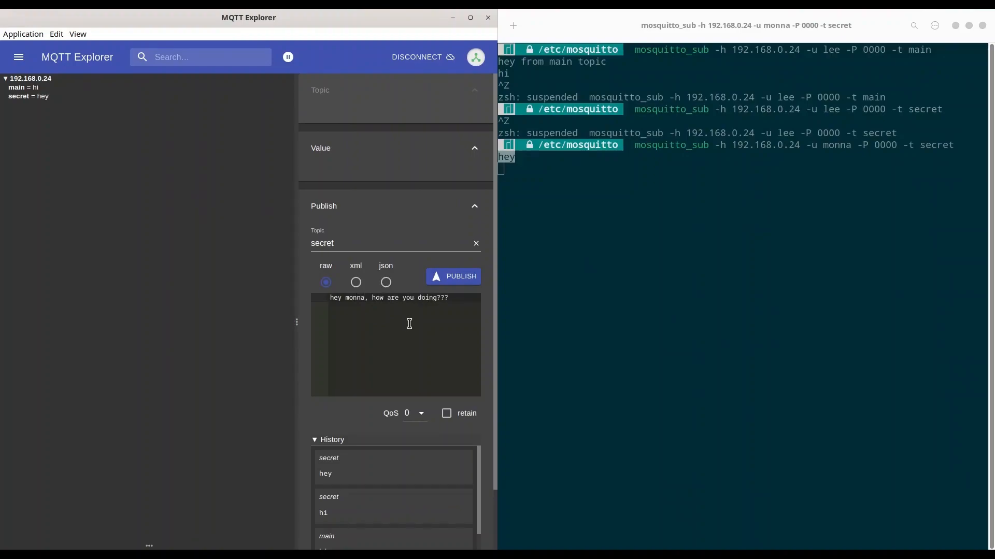
pyautogui.click(453, 276)
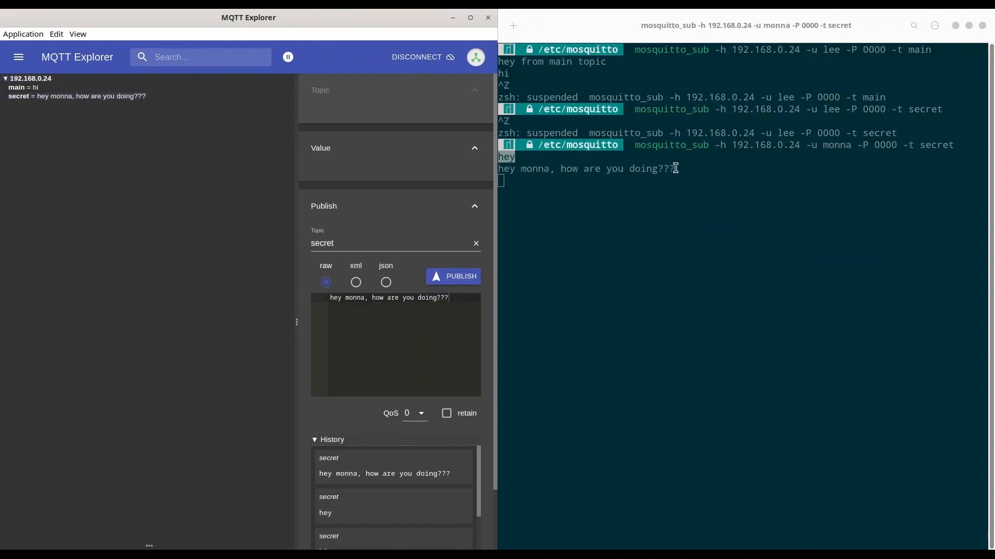